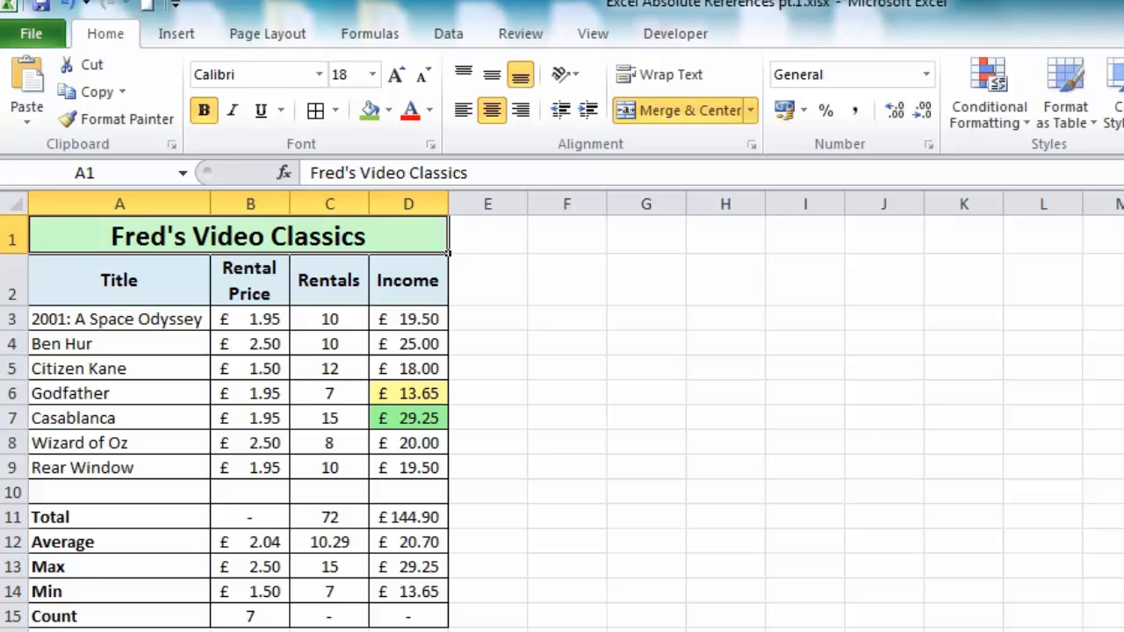
{"action": "mouse_move", "coordinate": [527, 500]}
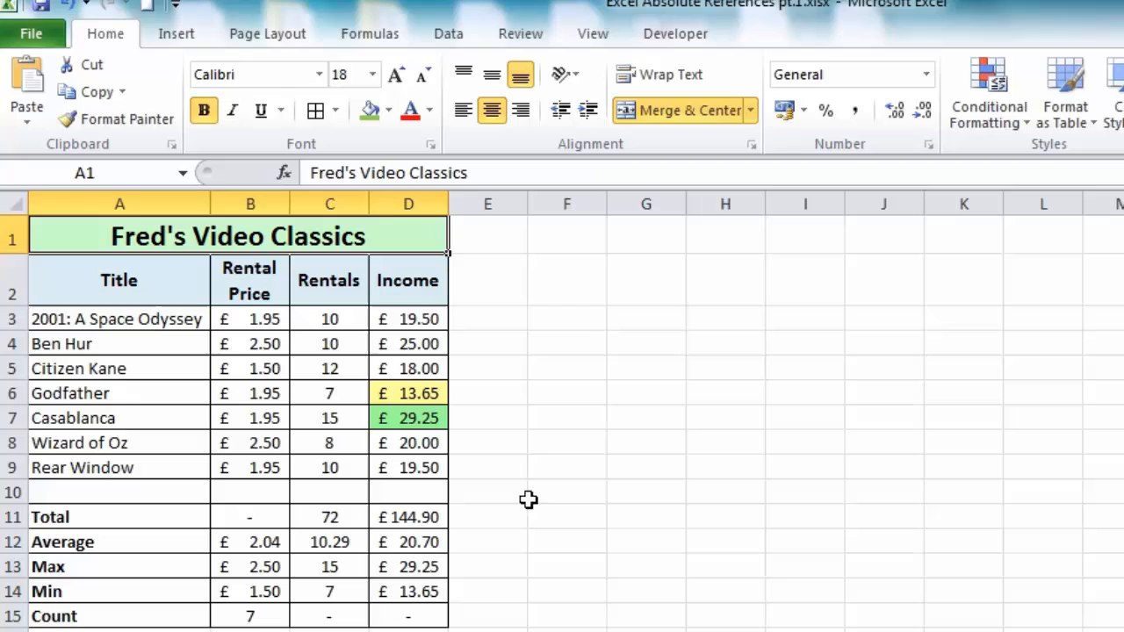
{"action": "mouse_move", "coordinate": [408, 319]}
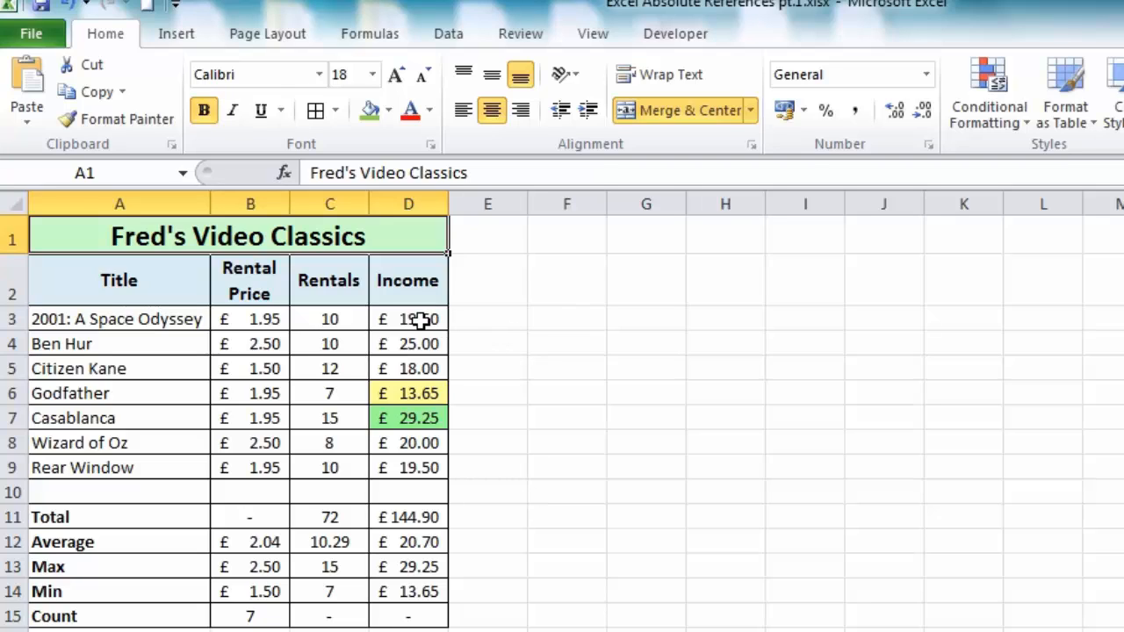
- Inspect the Income formulas in cells D3, D4 and D5
{"action": "left_click", "coordinate": [408, 319]}
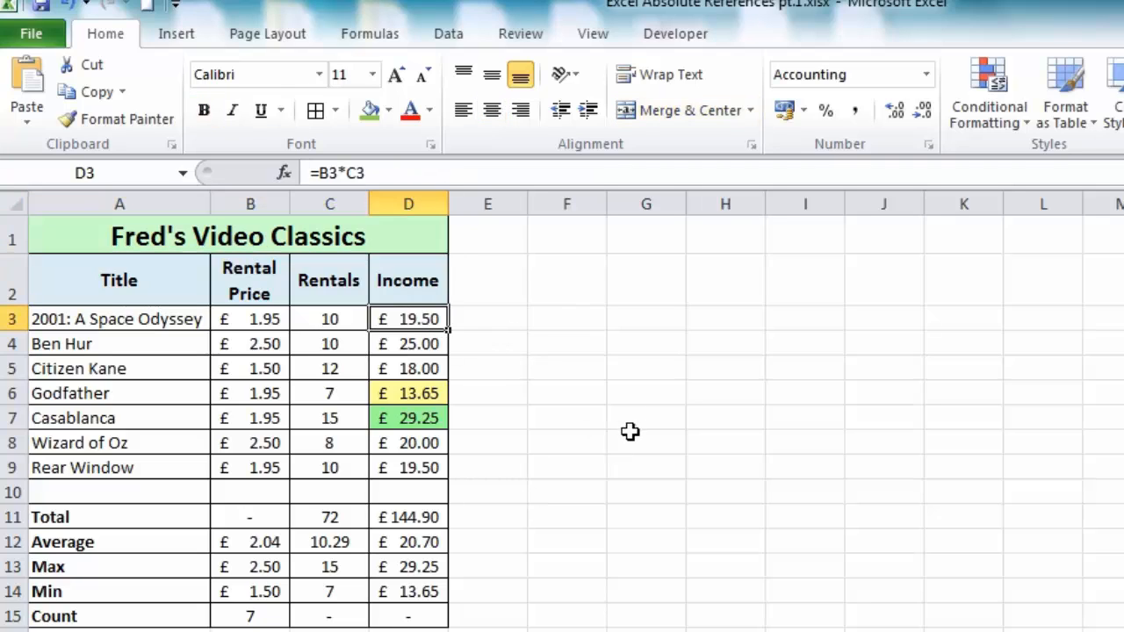
{"action": "left_click", "coordinate": [347, 173]}
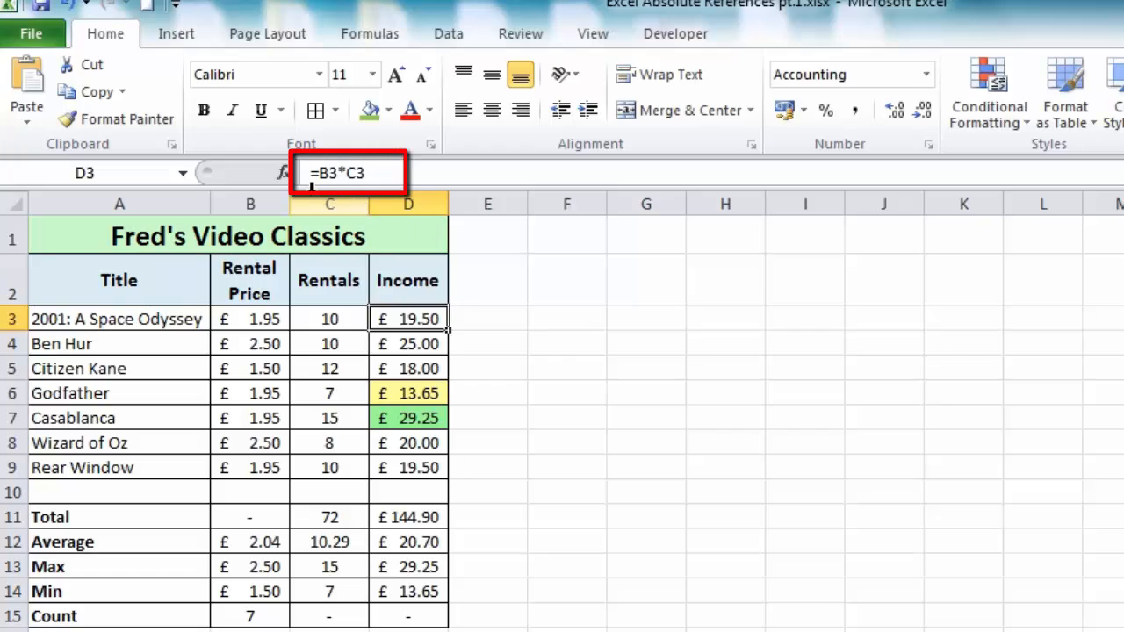
{"action": "mouse_move", "coordinate": [341, 203]}
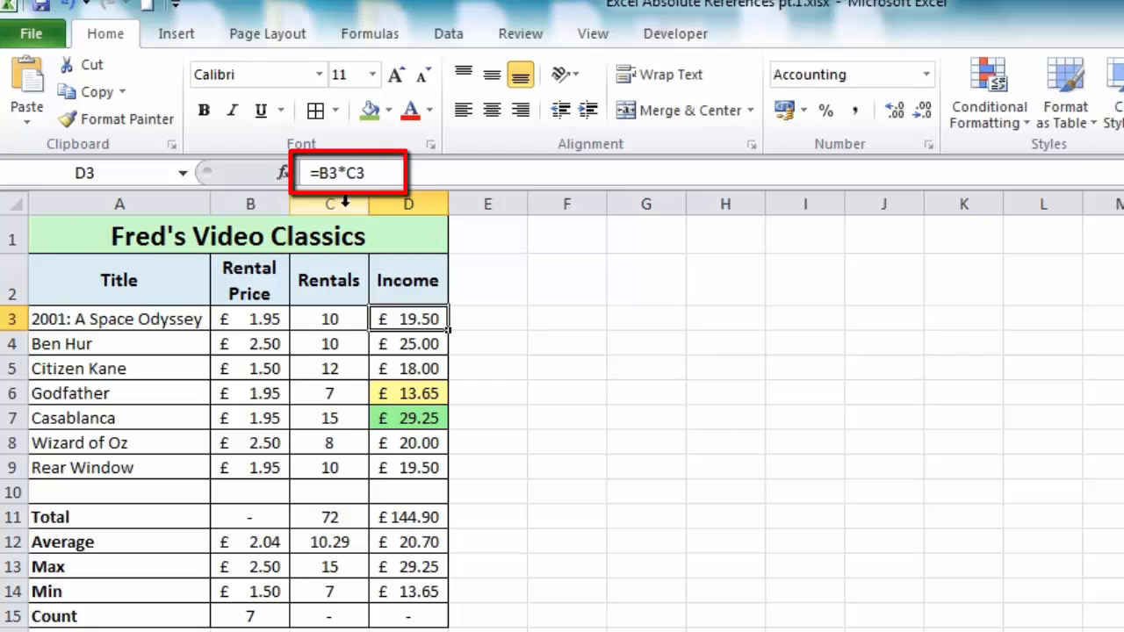
{"action": "mouse_move", "coordinate": [377, 173]}
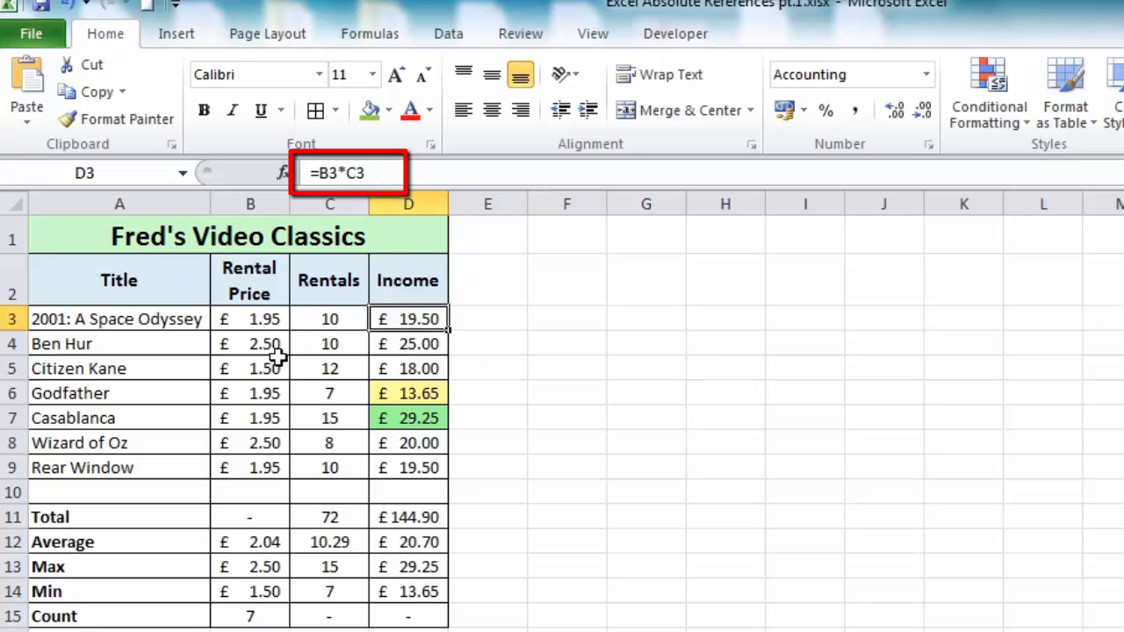
{"action": "mouse_move", "coordinate": [349, 321]}
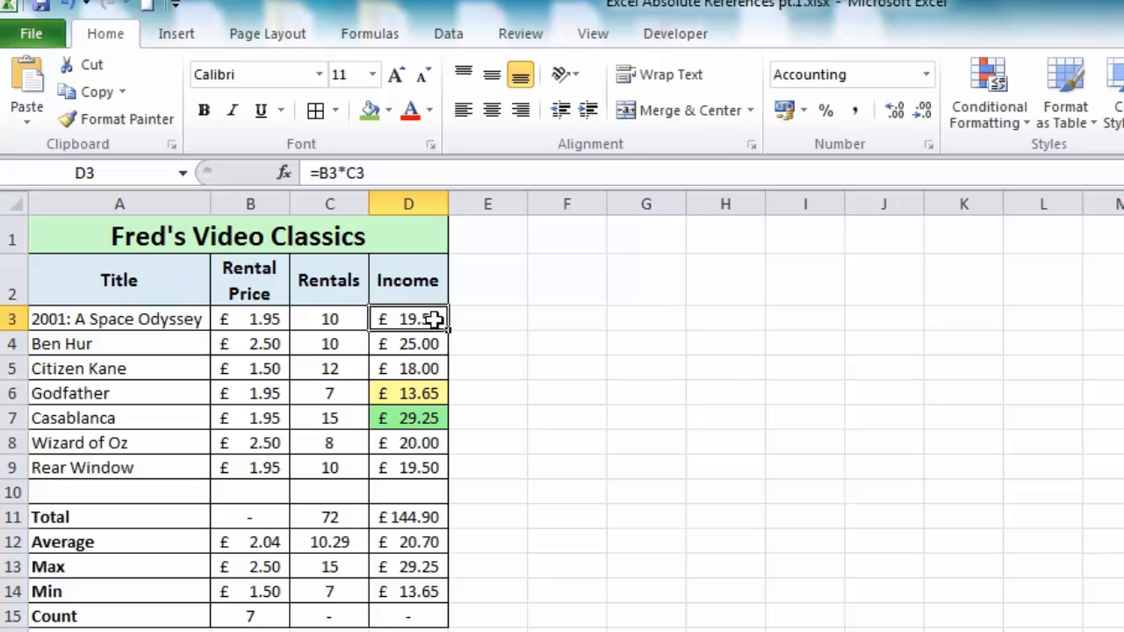
{"action": "mouse_move", "coordinate": [433, 322]}
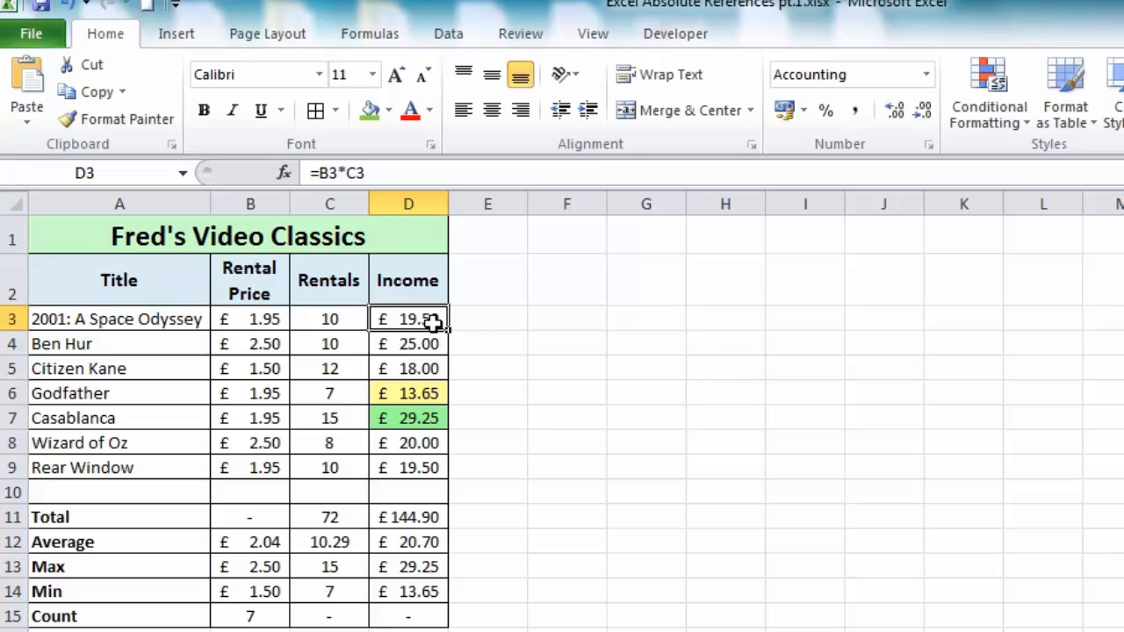
{"action": "left_click", "coordinate": [408, 344]}
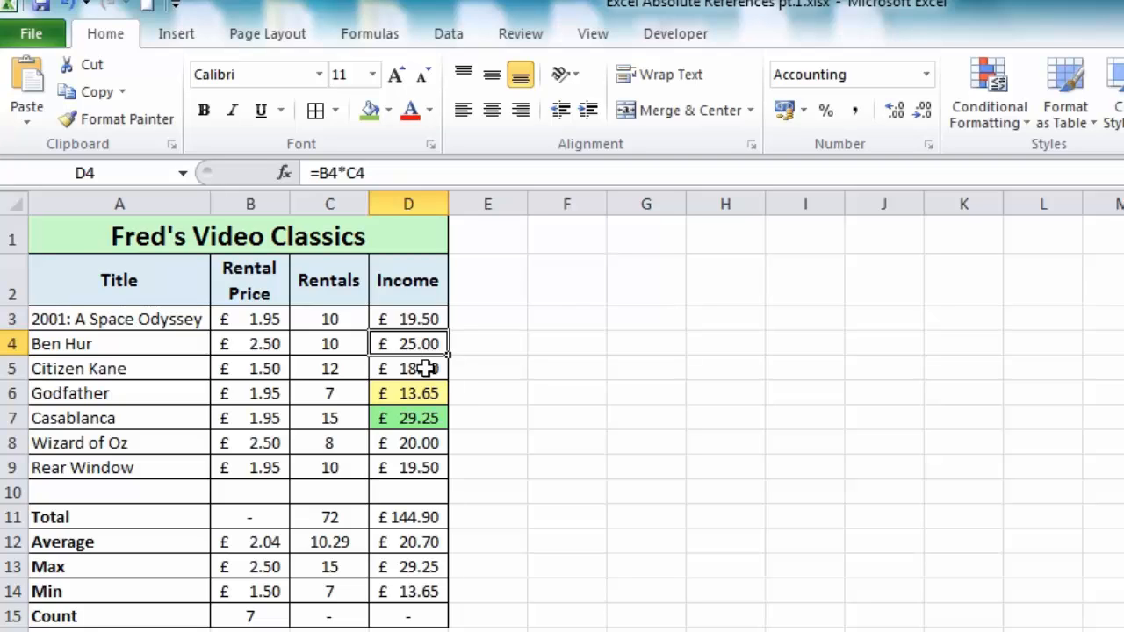
{"action": "left_click", "coordinate": [407, 368]}
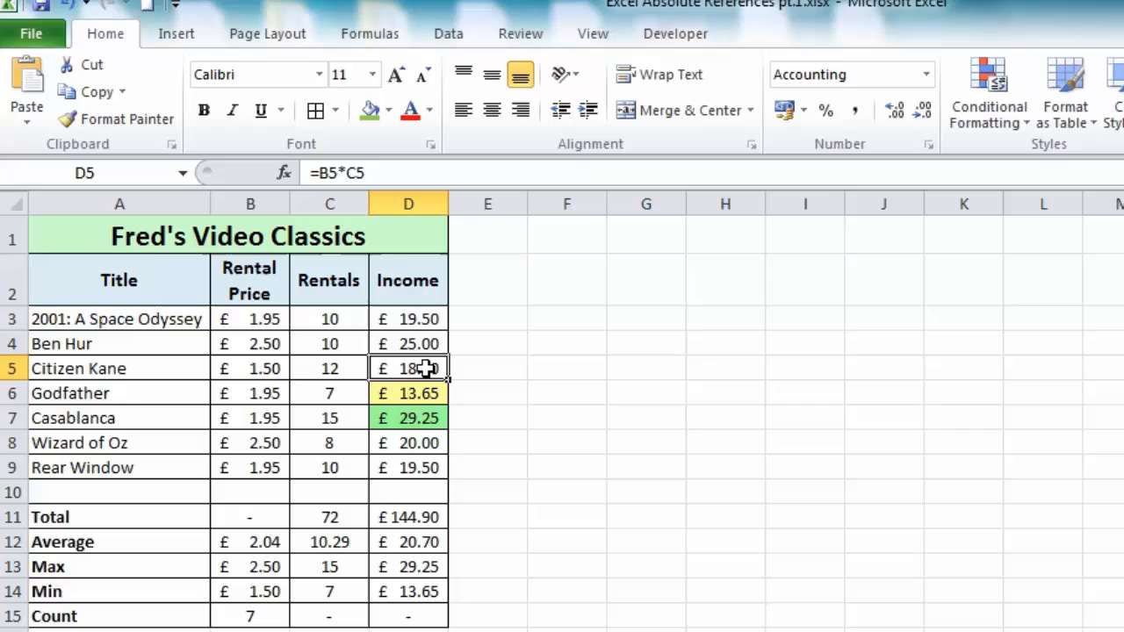
- Clear the Income cells D4:D9, leaving only the D3 formula B3*C3
{"action": "left_click", "coordinate": [409, 343]}
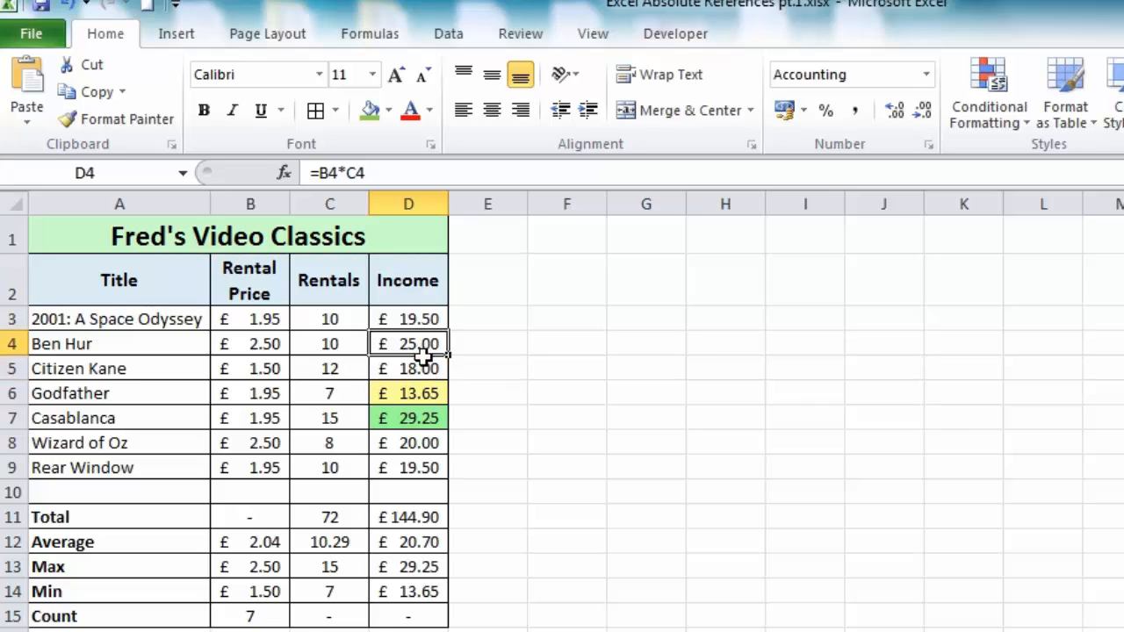
{"action": "left_click_drag", "start_coordinate": [408, 343], "coordinate": [408, 392]}
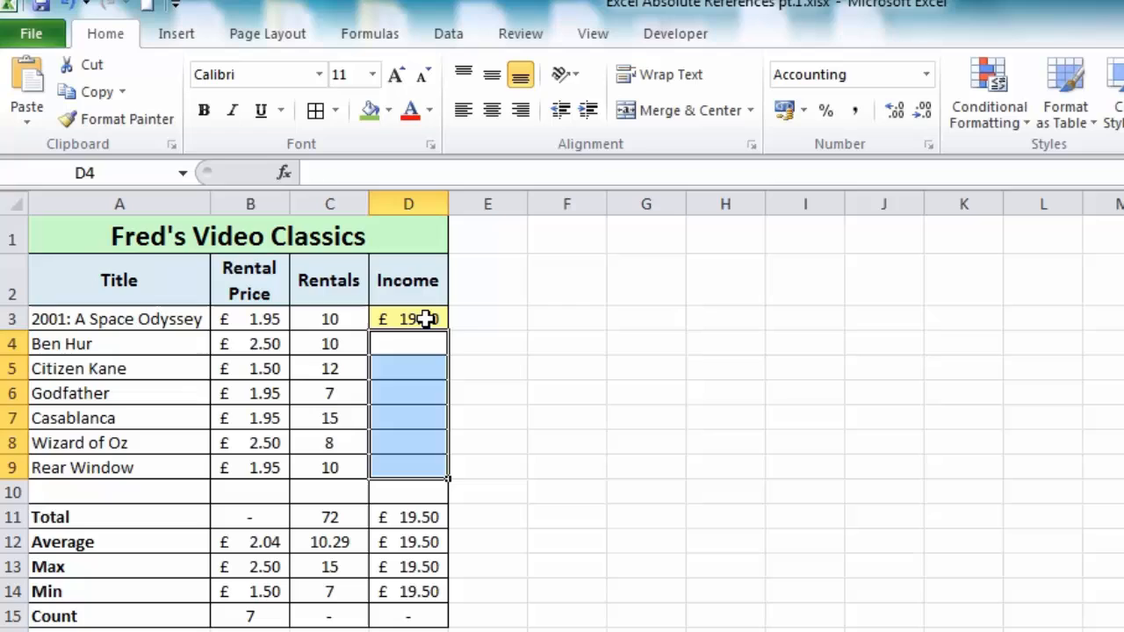
{"action": "left_click", "coordinate": [408, 319]}
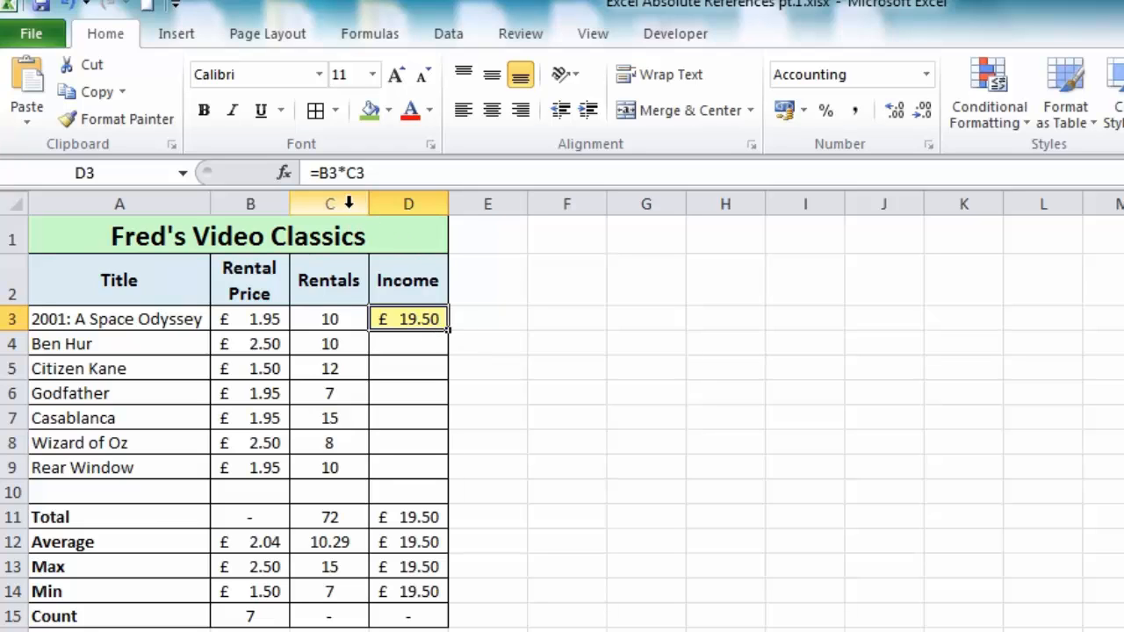
{"action": "mouse_move", "coordinate": [451, 336]}
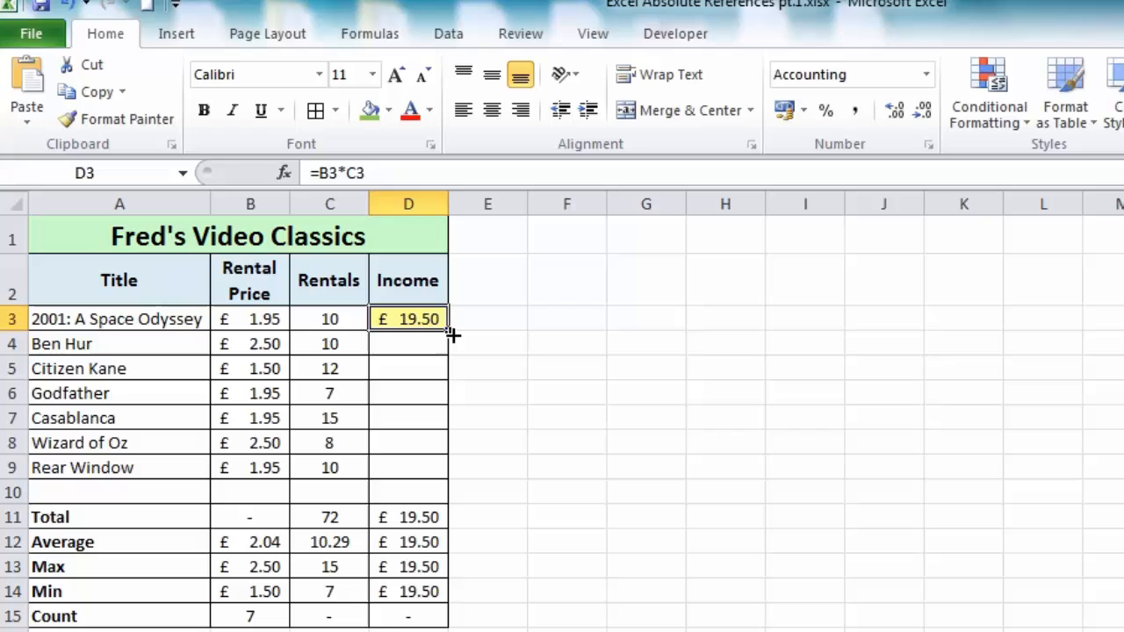
{"action": "mouse_move", "coordinate": [470, 335]}
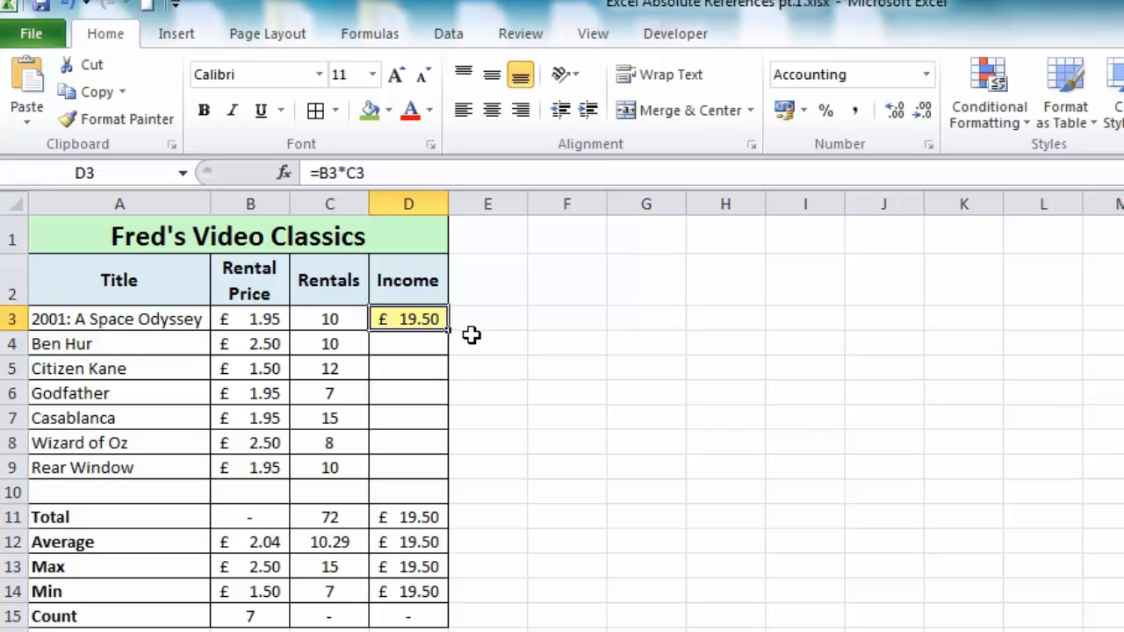
{"action": "mouse_move", "coordinate": [468, 333]}
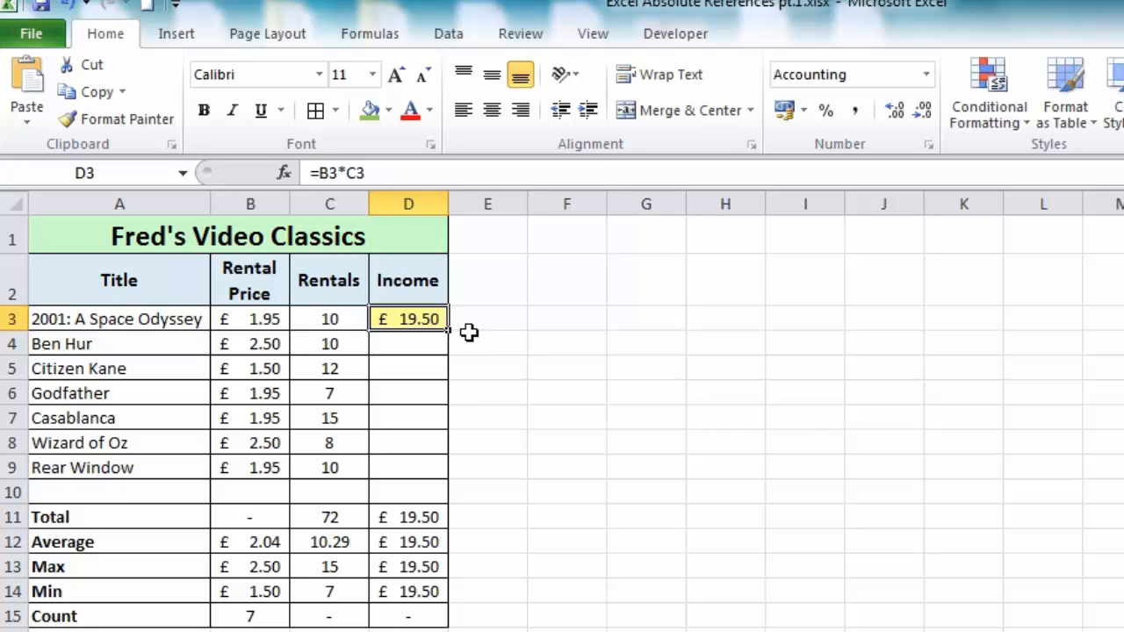
{"action": "mouse_move", "coordinate": [459, 317]}
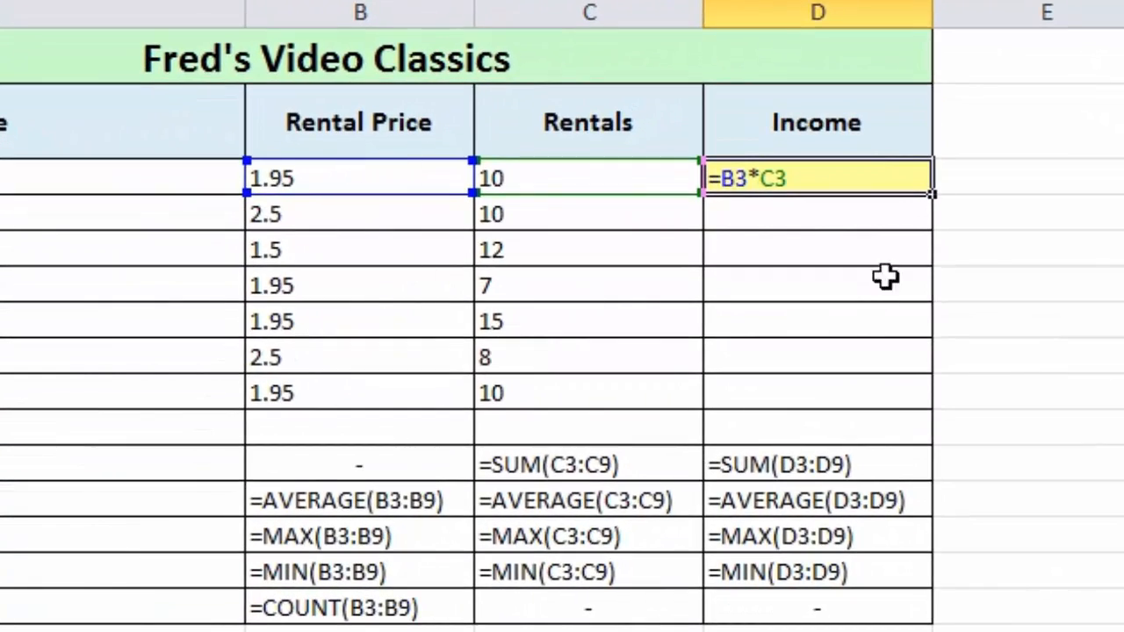
{"action": "mouse_move", "coordinate": [1026, 165]}
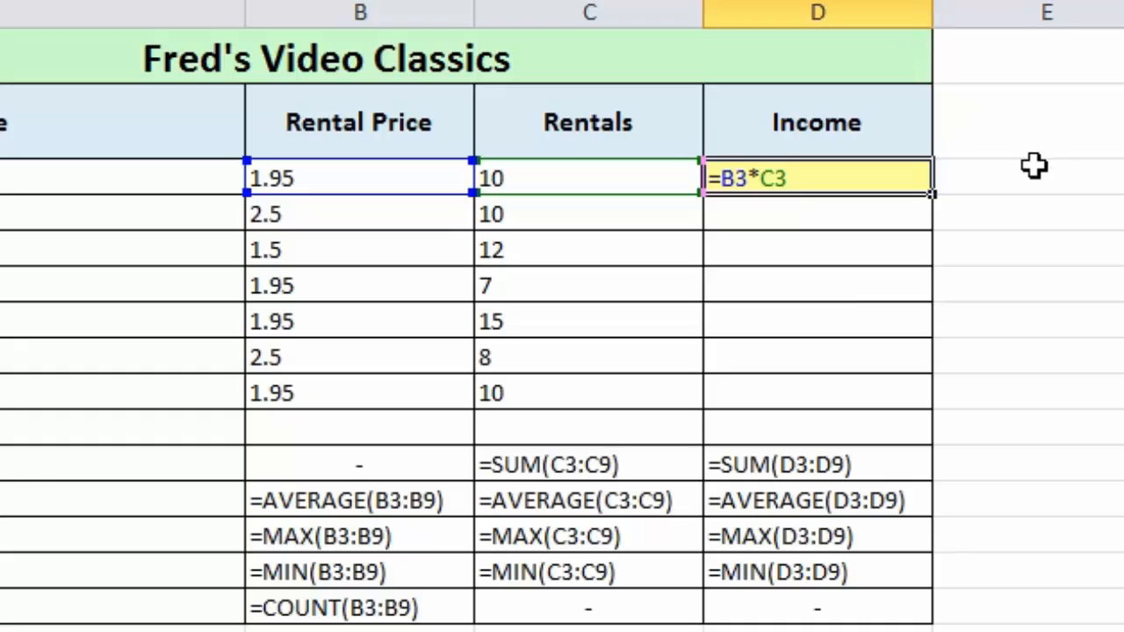
{"action": "mouse_move", "coordinate": [905, 188]}
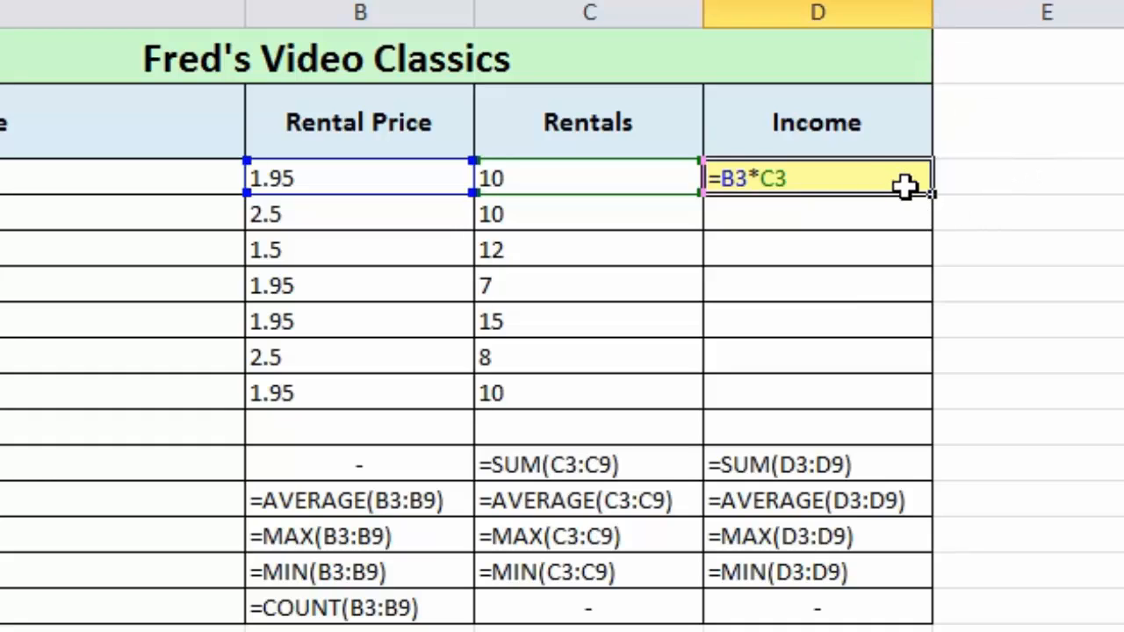
{"action": "mouse_move", "coordinate": [936, 195]}
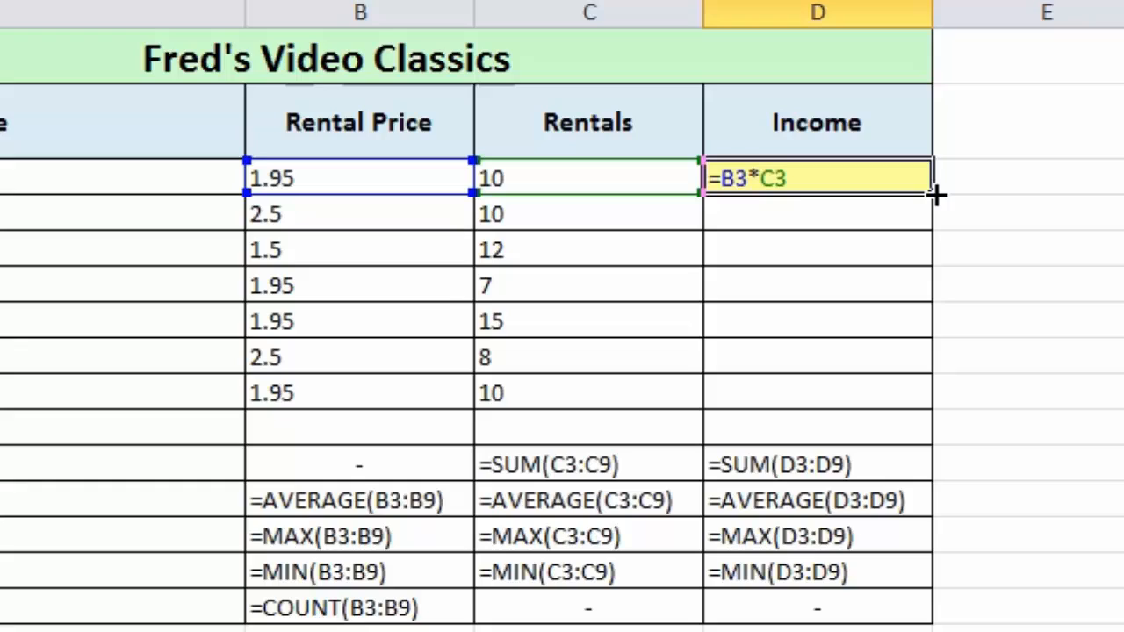
{"action": "mouse_move", "coordinate": [922, 202]}
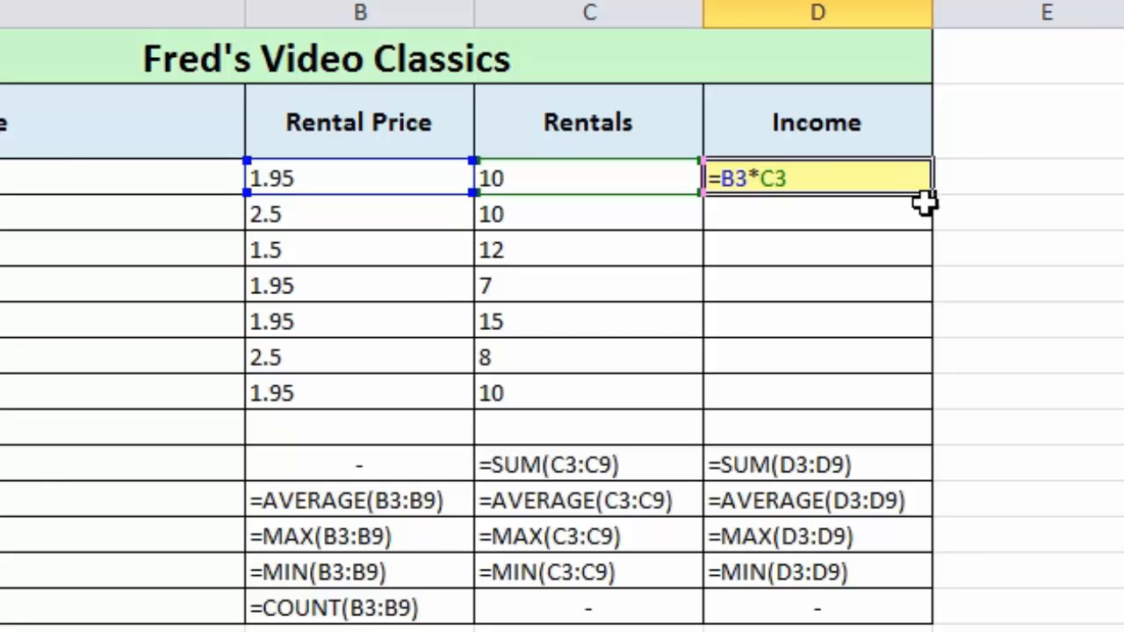
{"action": "mouse_move", "coordinate": [931, 194]}
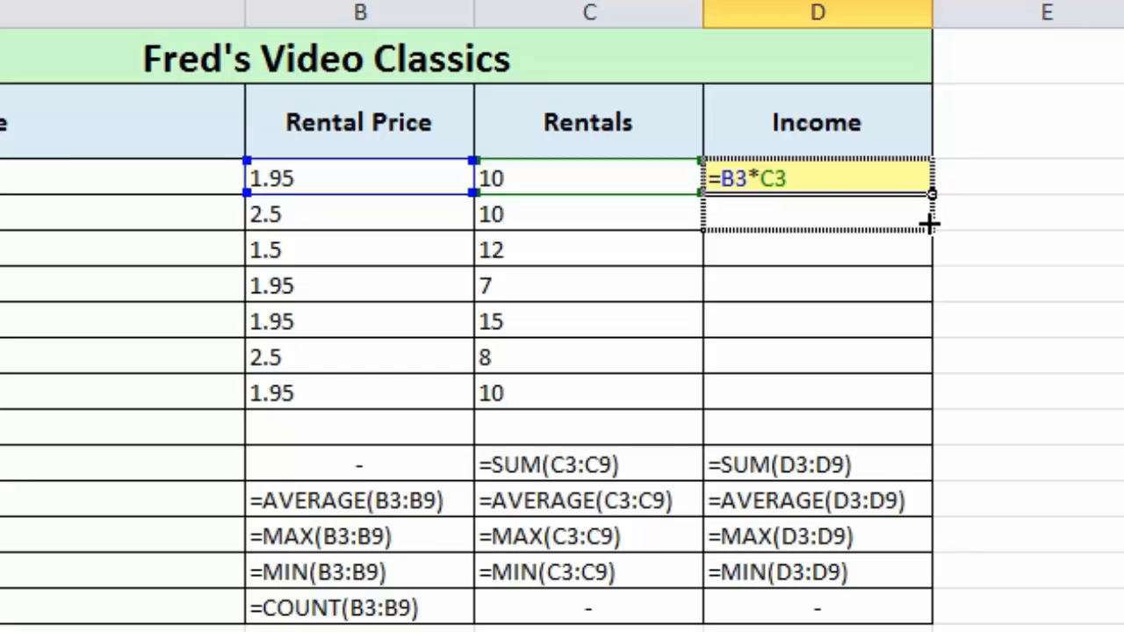
- Fill D3's Income formula down to D9 and toggle from formulas back to values
{"action": "left_click_drag", "start_coordinate": [931, 193], "coordinate": [931, 407]}
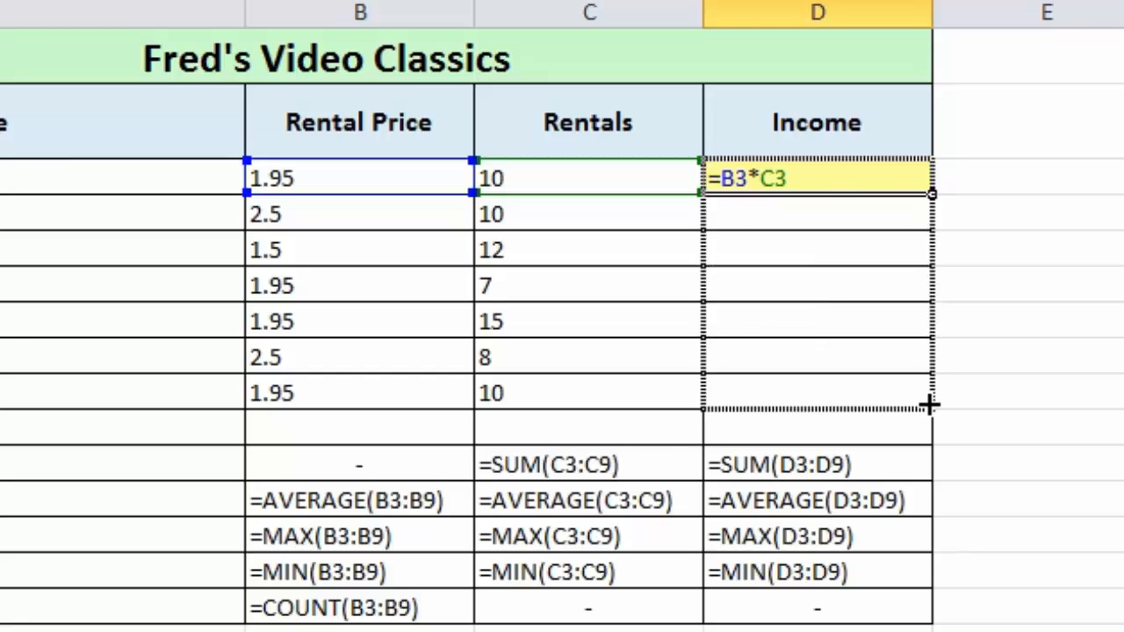
{"action": "left_click_drag", "start_coordinate": [931, 193], "coordinate": [931, 406]}
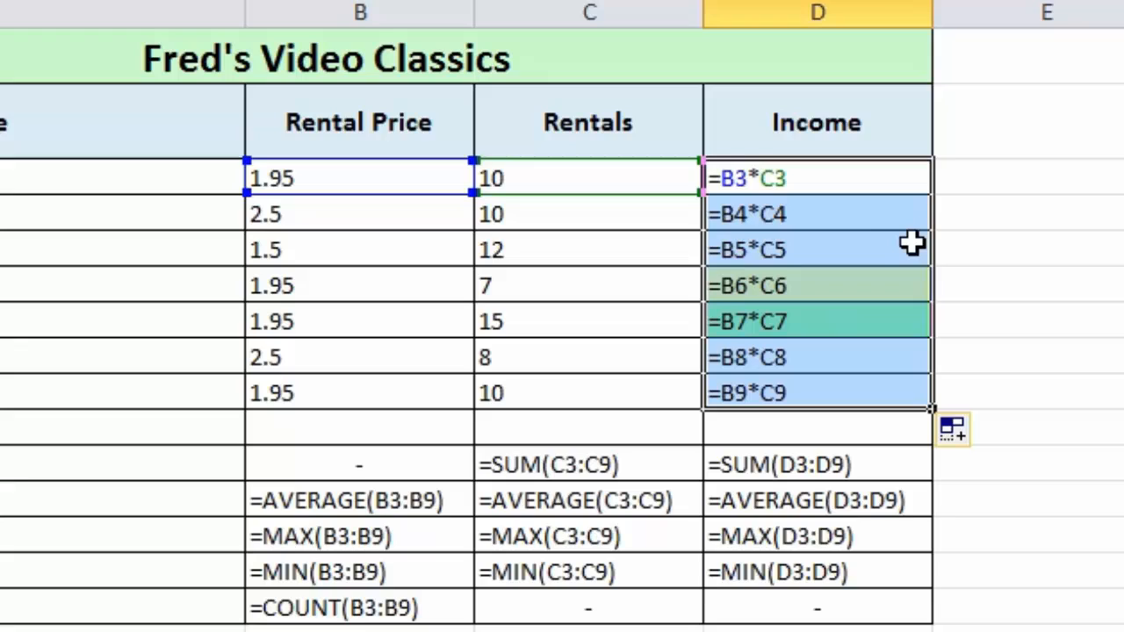
{"action": "mouse_move", "coordinate": [899, 218]}
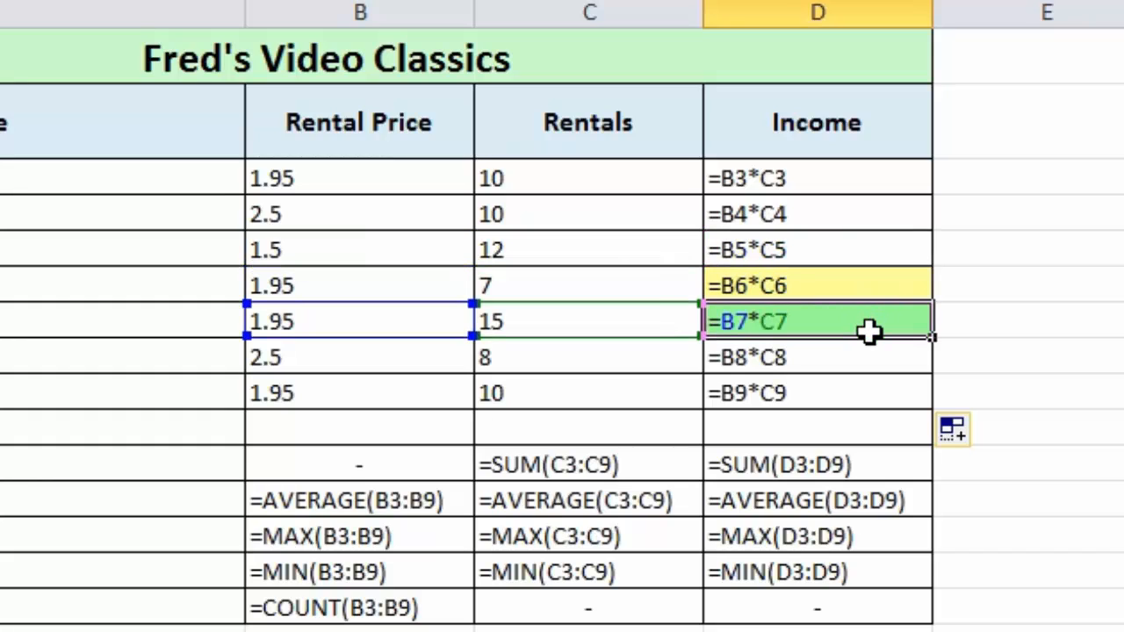
{"action": "mouse_move", "coordinate": [865, 325]}
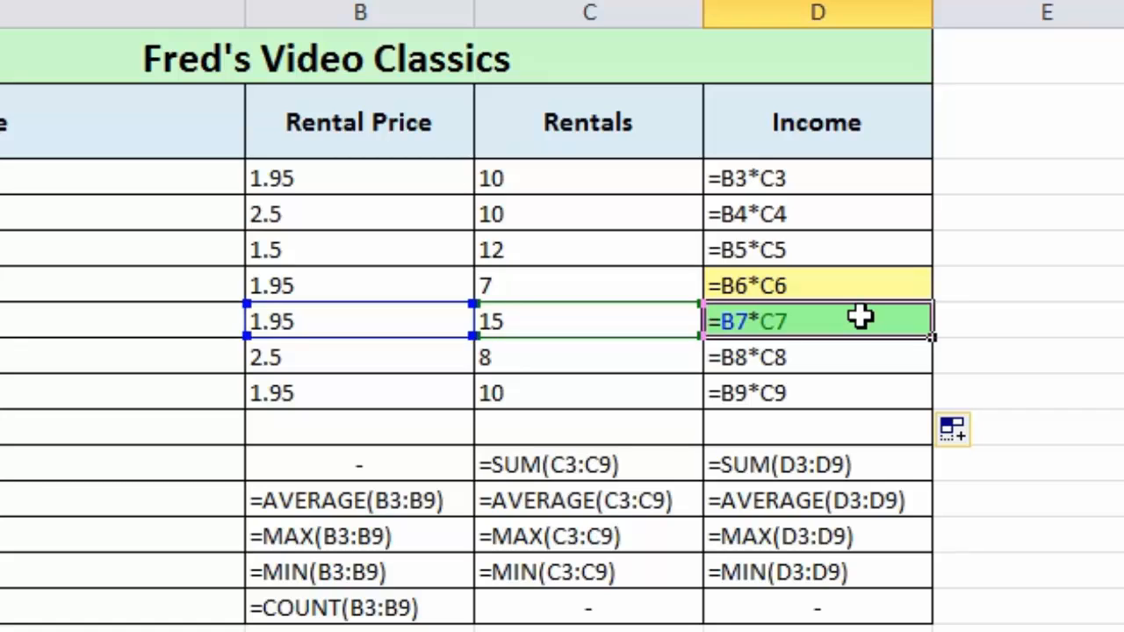
{"action": "key", "text": "ctrl+`"}
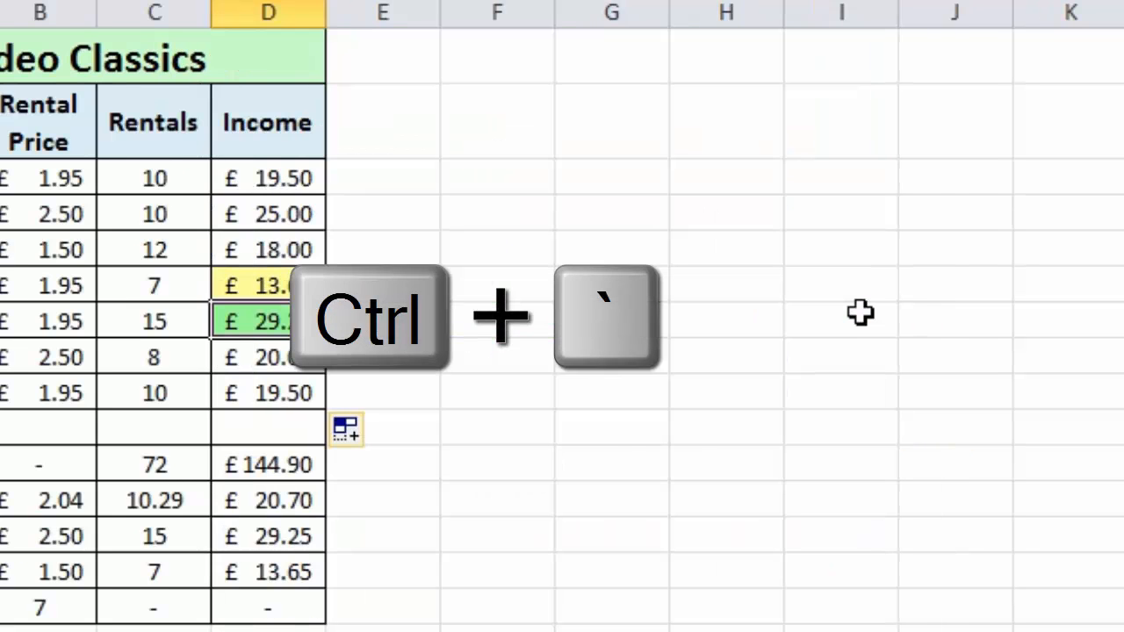
{"action": "key", "text": "Ctrl+`"}
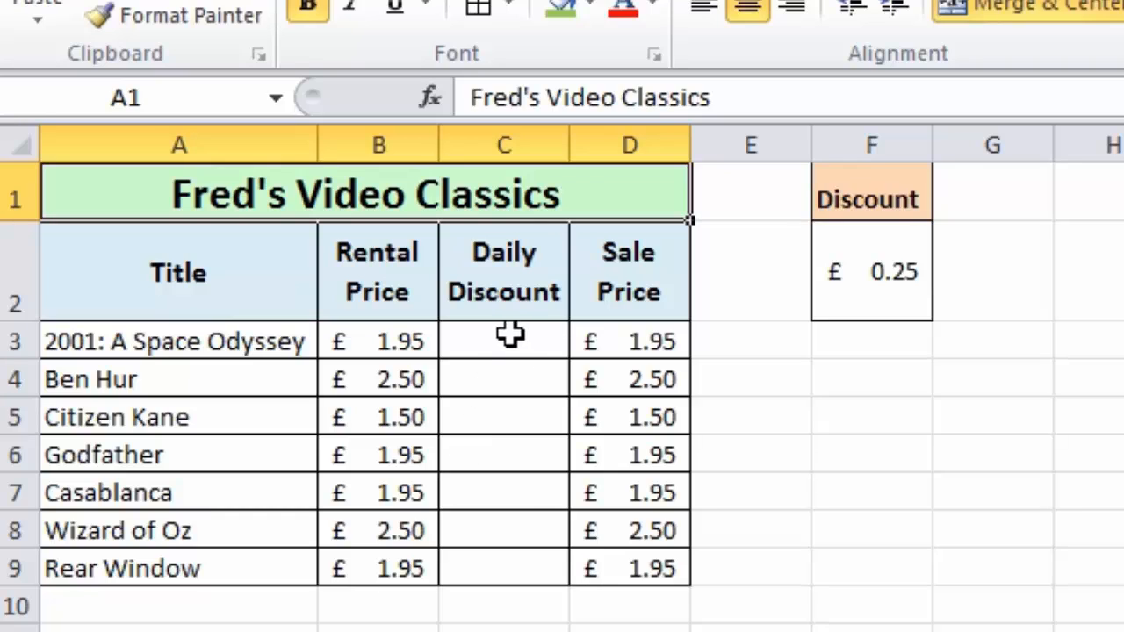
{"action": "mouse_move", "coordinate": [477, 327]}
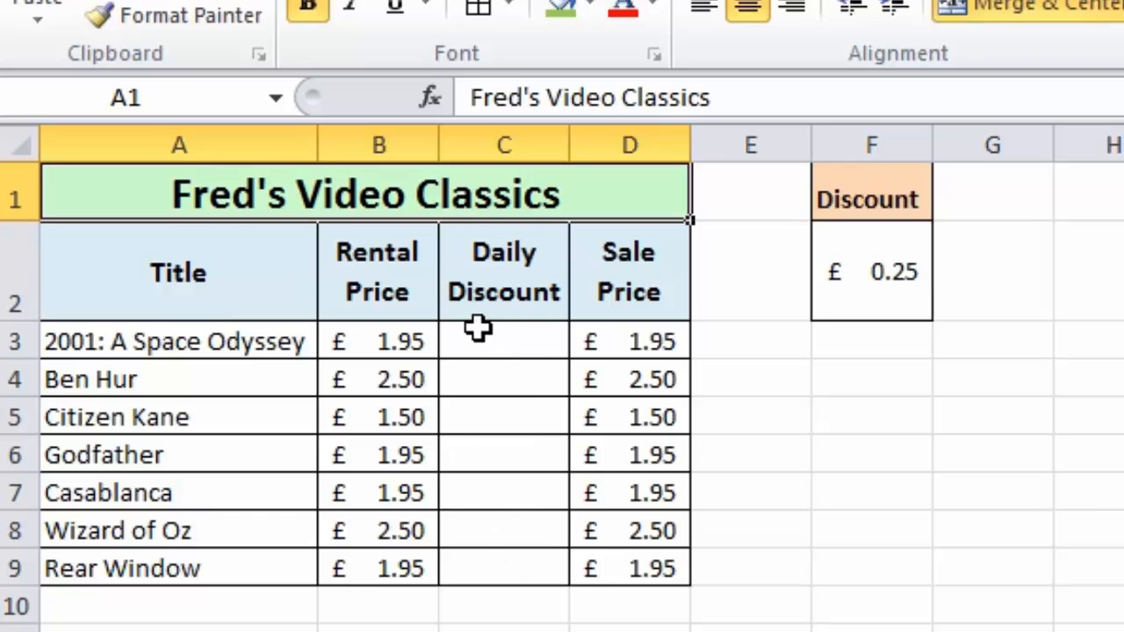
{"action": "mouse_move", "coordinate": [746, 224]}
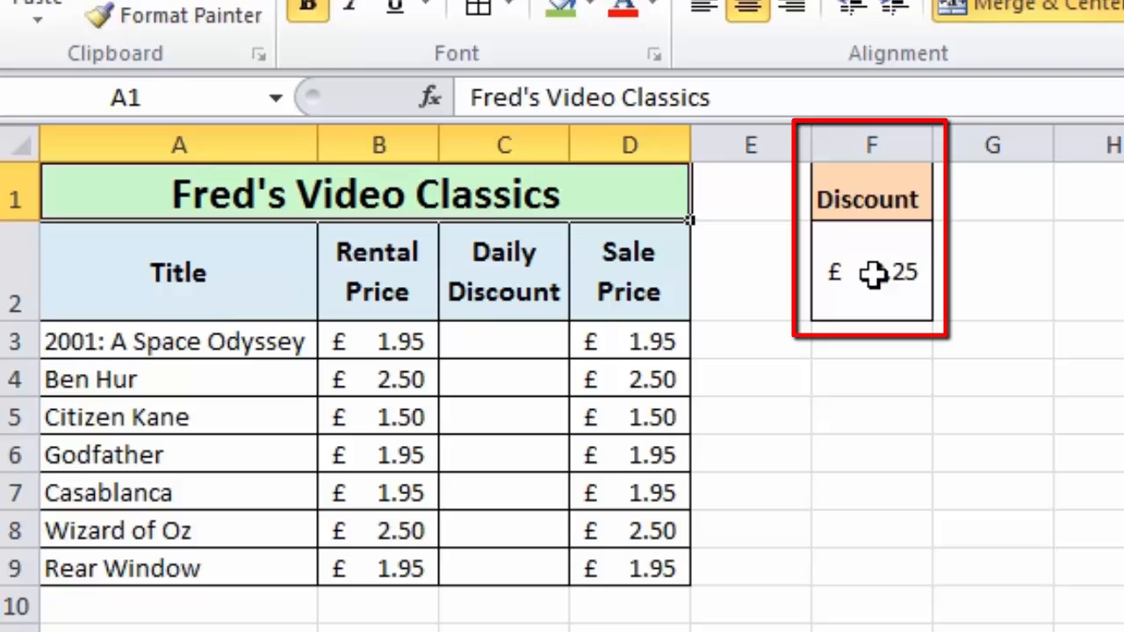
- Check the £0.25 Discount in F2, then select the first Daily Discount cell C3
{"action": "left_click", "coordinate": [870, 273]}
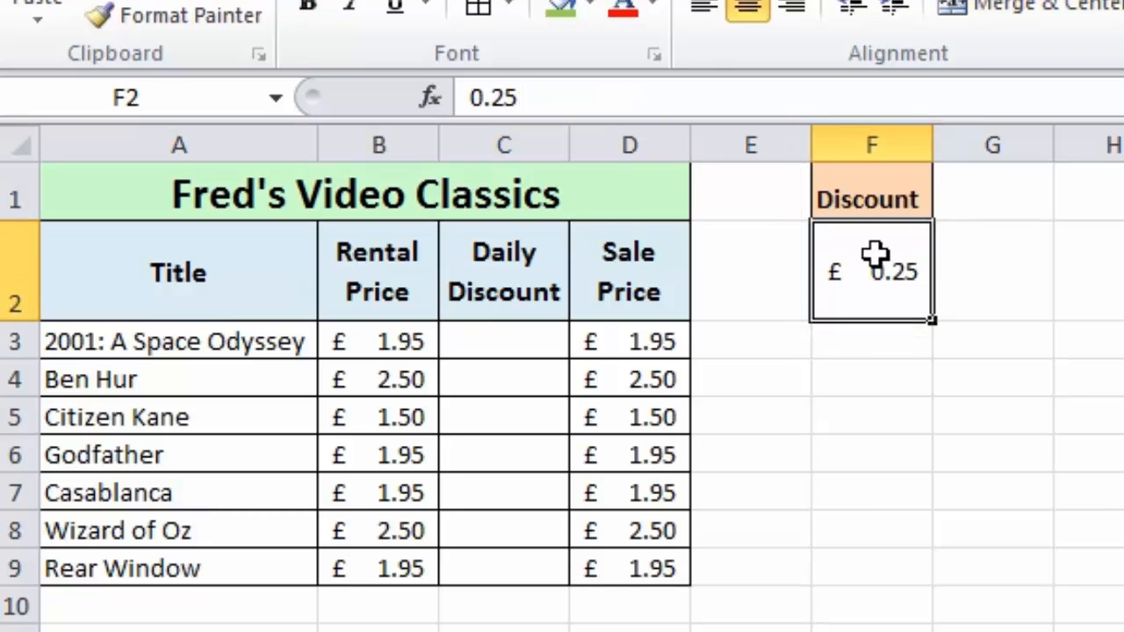
{"action": "mouse_move", "coordinate": [515, 338]}
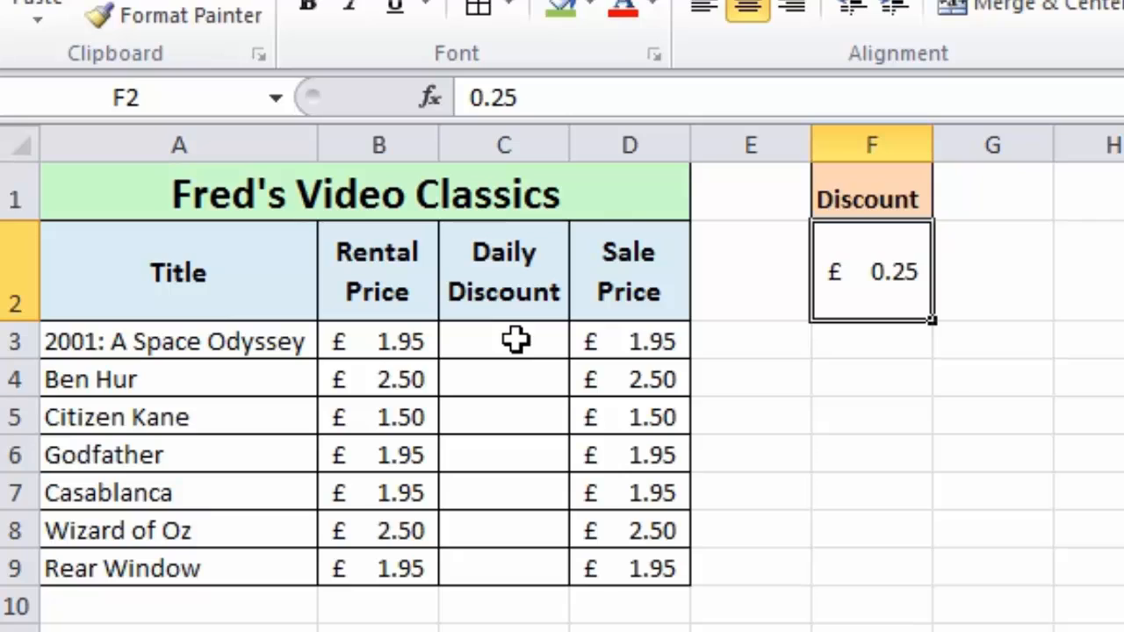
{"action": "left_click", "coordinate": [504, 341]}
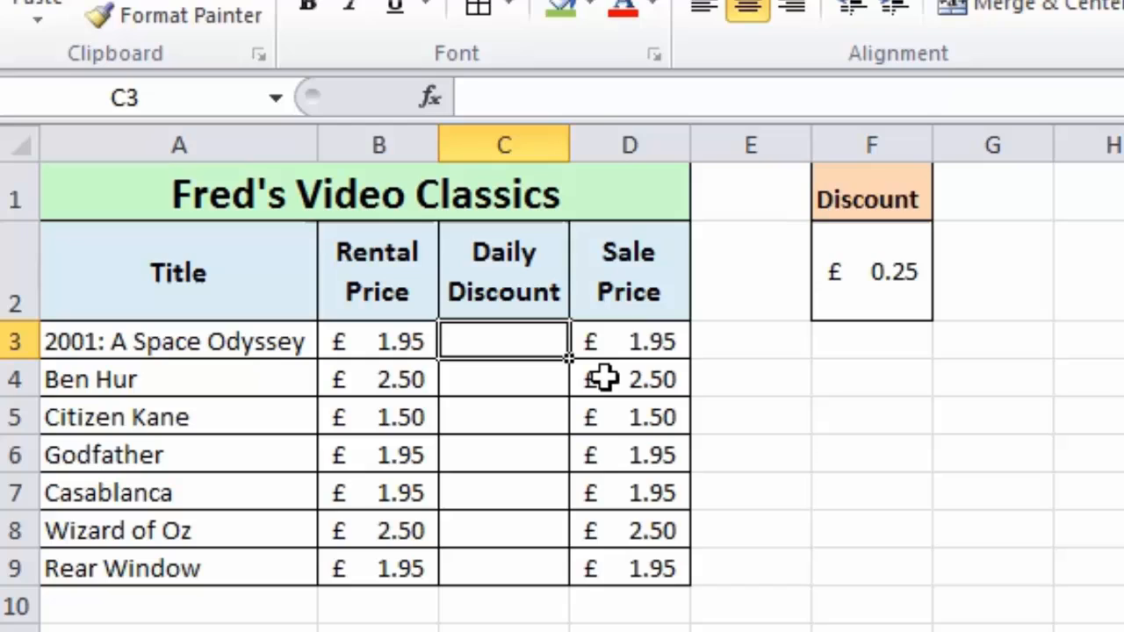
{"action": "mouse_move", "coordinate": [584, 360]}
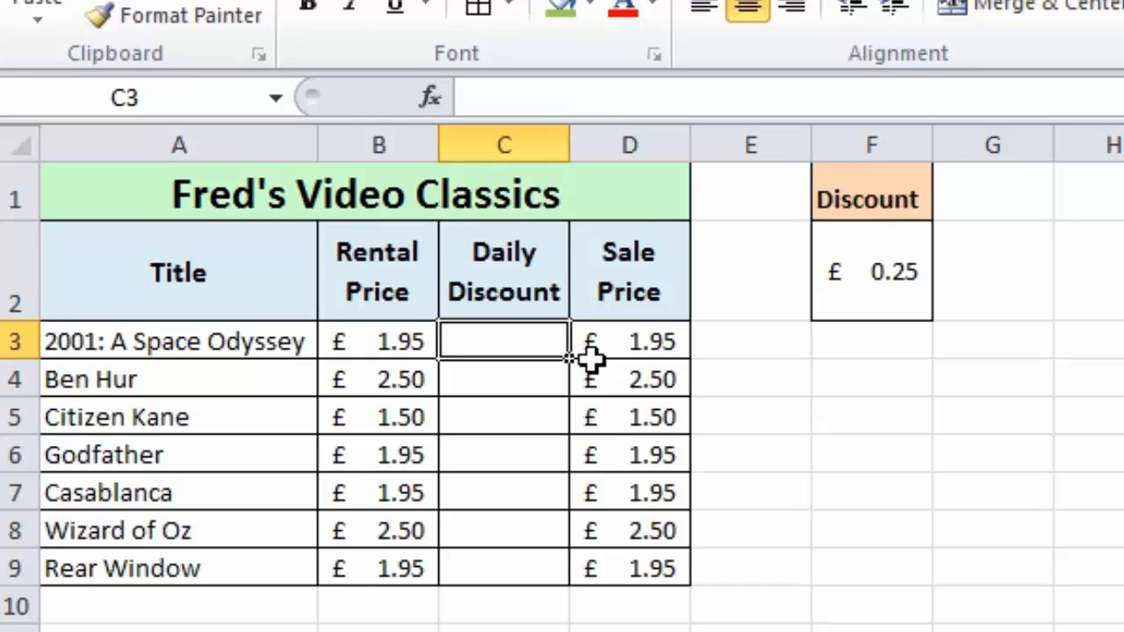
{"action": "mouse_move", "coordinate": [558, 347]}
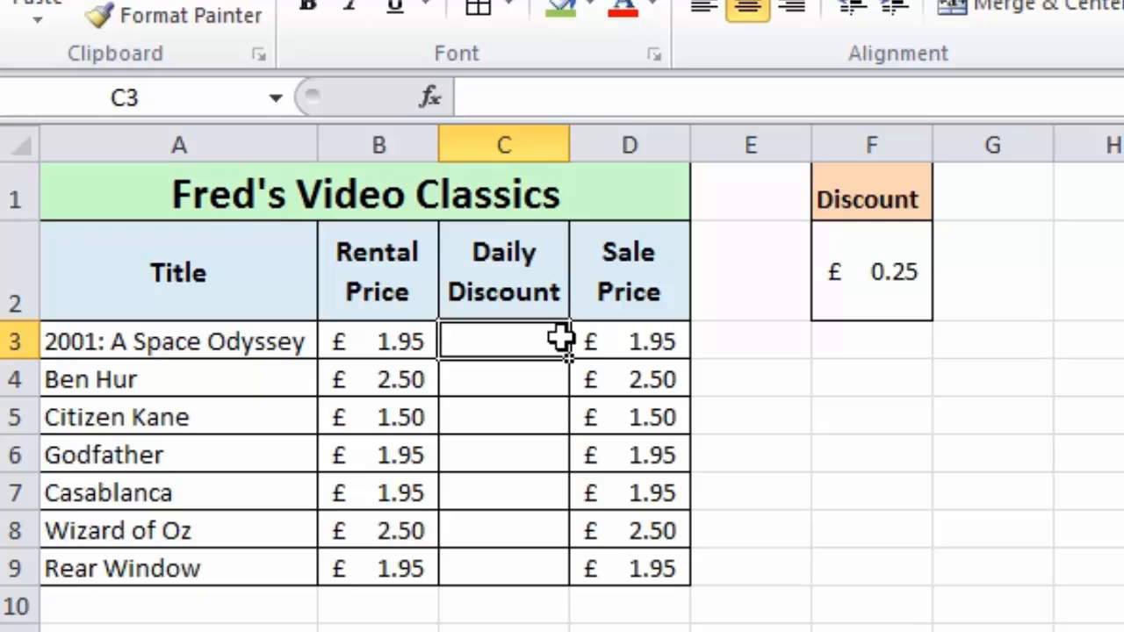
- Enter =$F$2 in C3 so the first Sale Price becomes £1.70
{"action": "type", "text": "="}
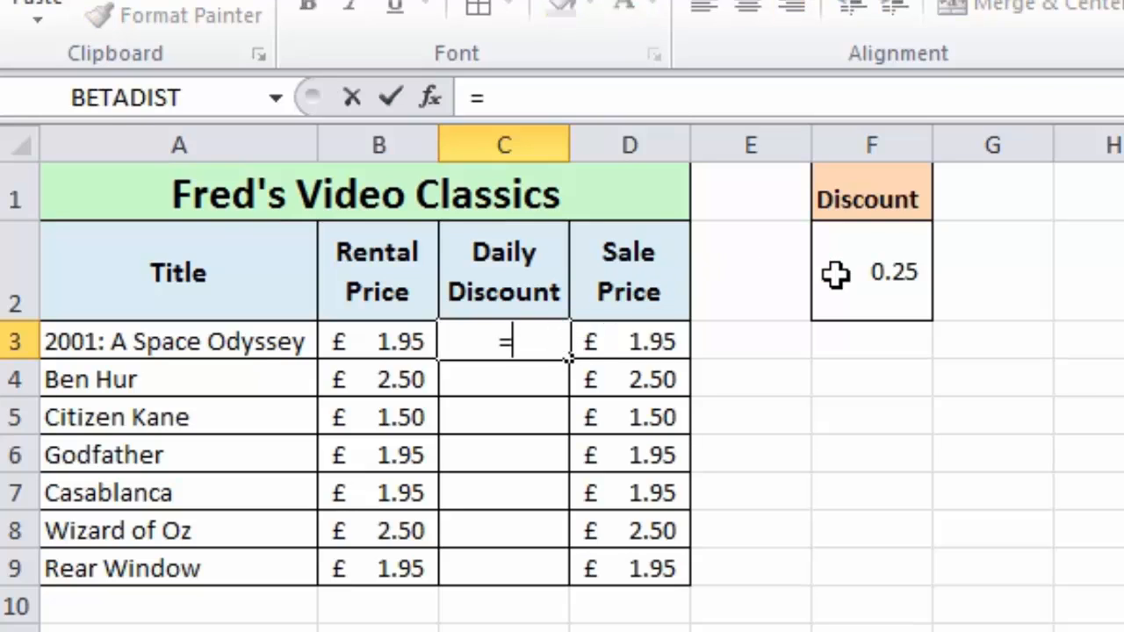
{"action": "left_click", "coordinate": [871, 271]}
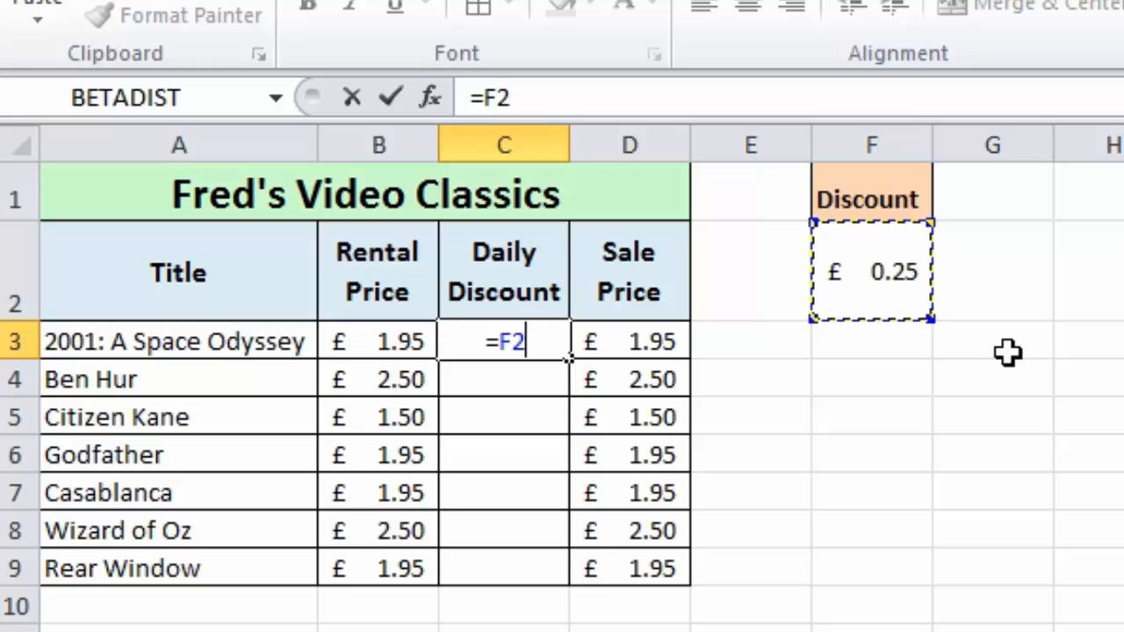
{"action": "mouse_move", "coordinate": [1024, 325]}
{"action": "type", "text": "$"}
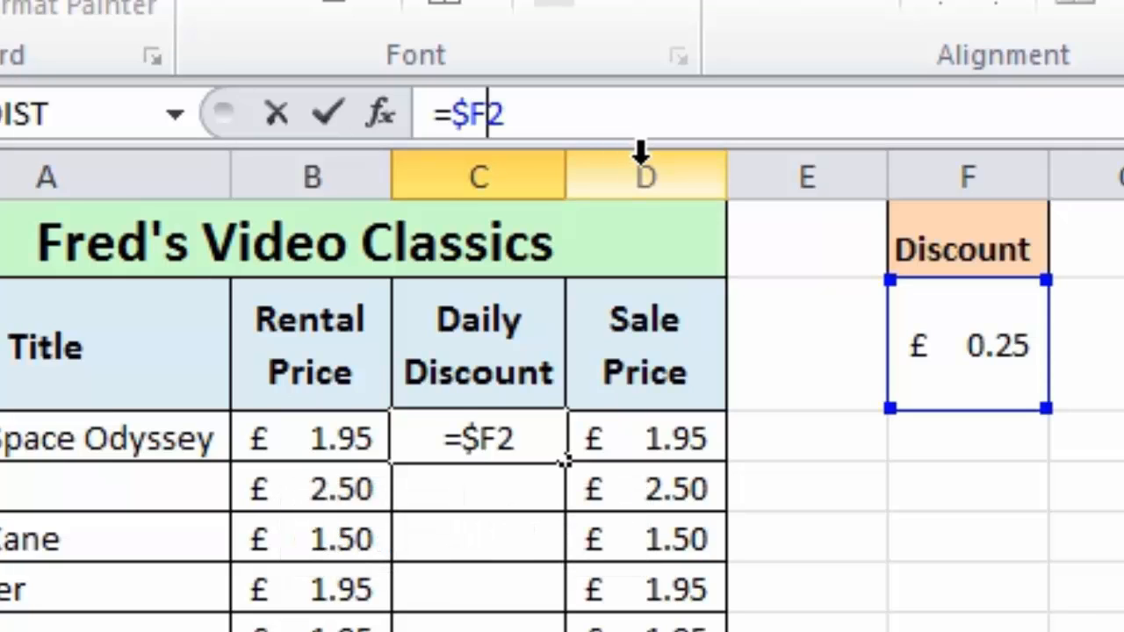
{"action": "mouse_move", "coordinate": [633, 158]}
{"action": "type", "text": "$"}
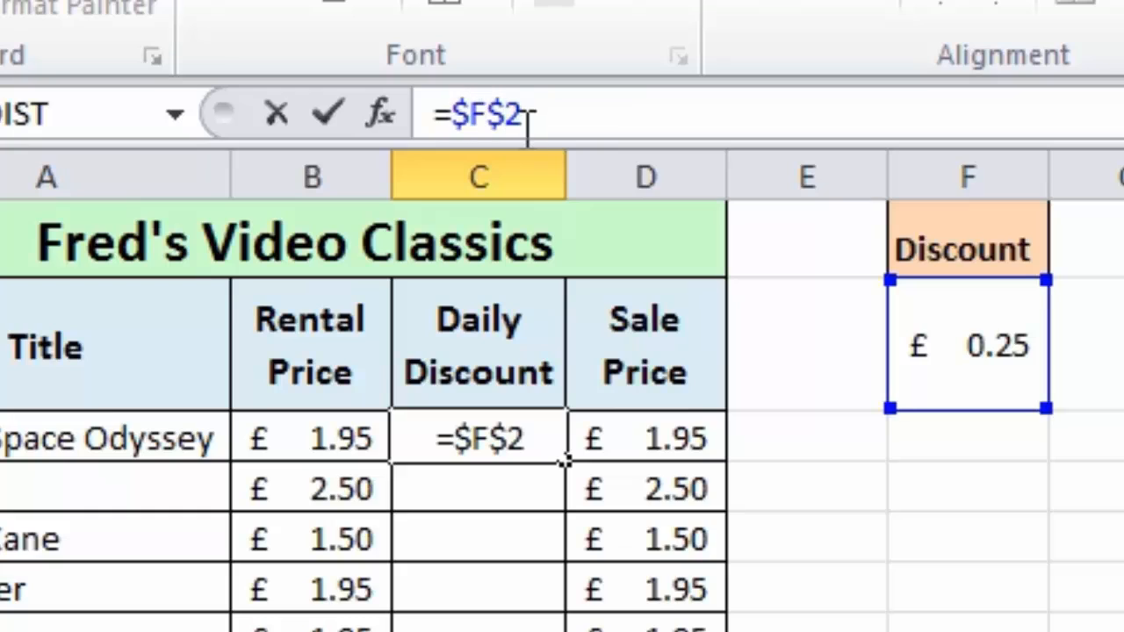
{"action": "mouse_move", "coordinate": [501, 487]}
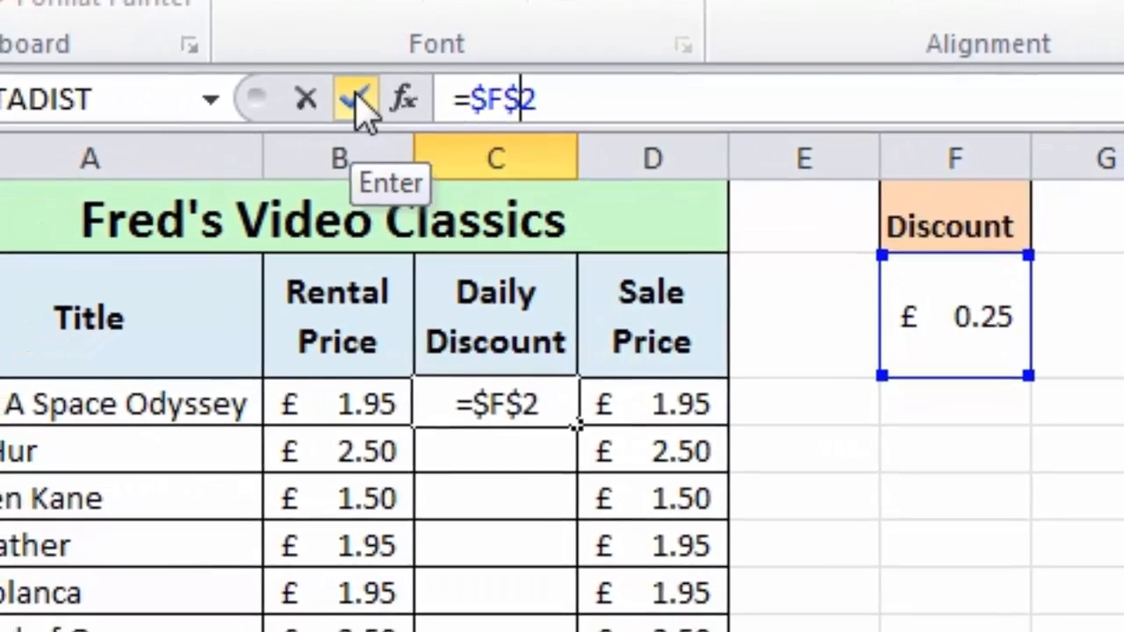
{"action": "left_click", "coordinate": [345, 98]}
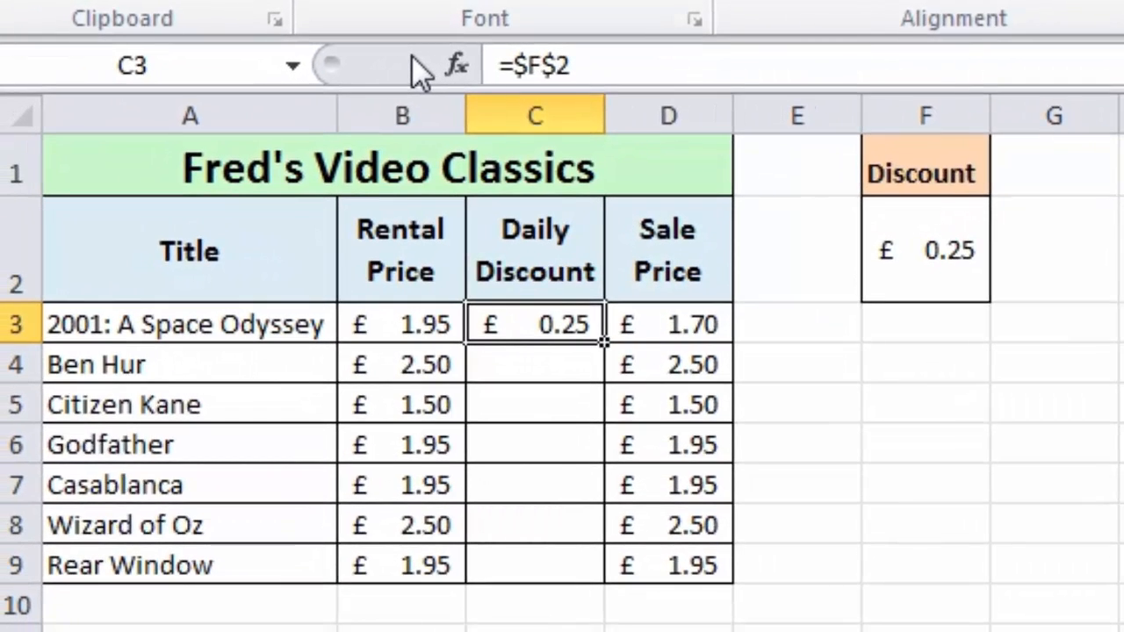
- Toggle formula view with Ctrl+` to reveal =$F$2 and the =B3-C3 subtractions
{"action": "key", "text": "ctrl+`"}
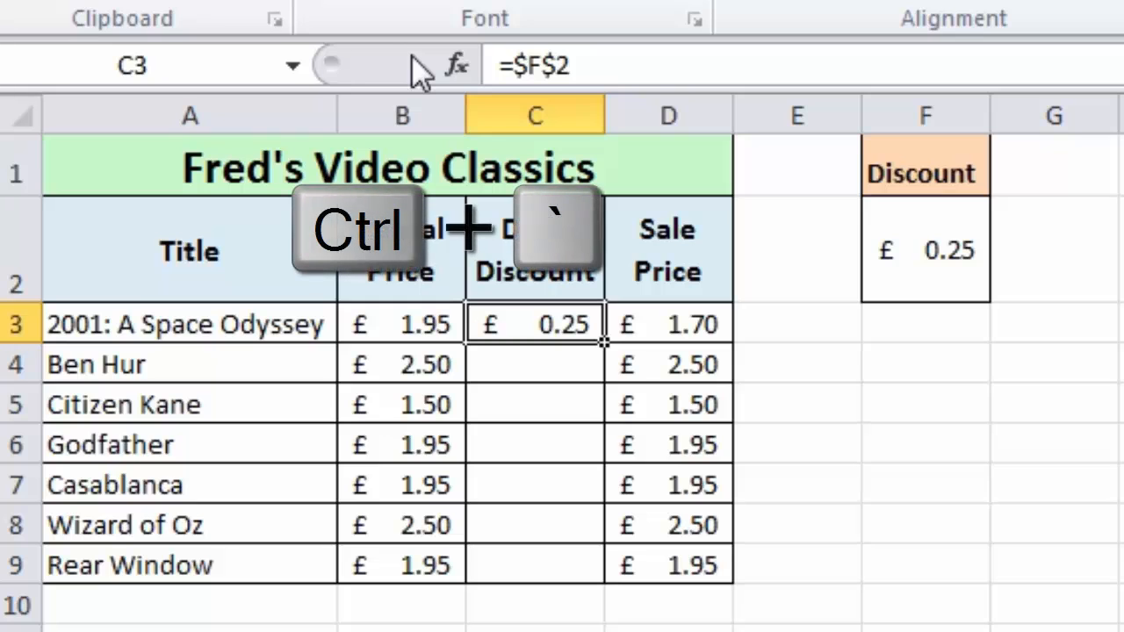
{"action": "key", "text": "Ctrl+`"}
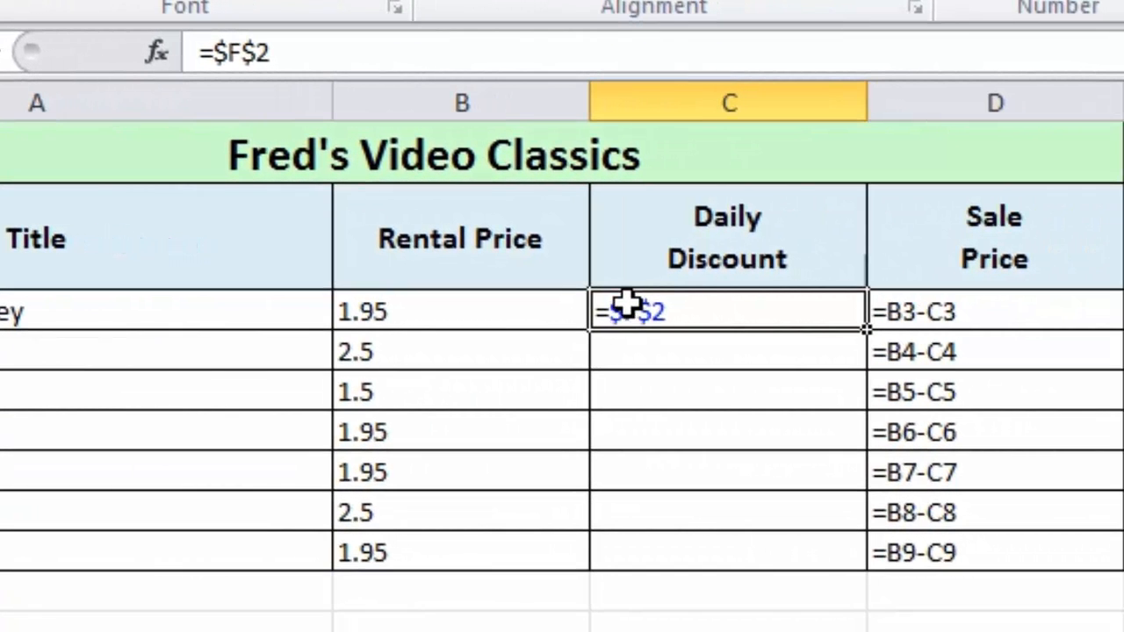
{"action": "mouse_move", "coordinate": [834, 311]}
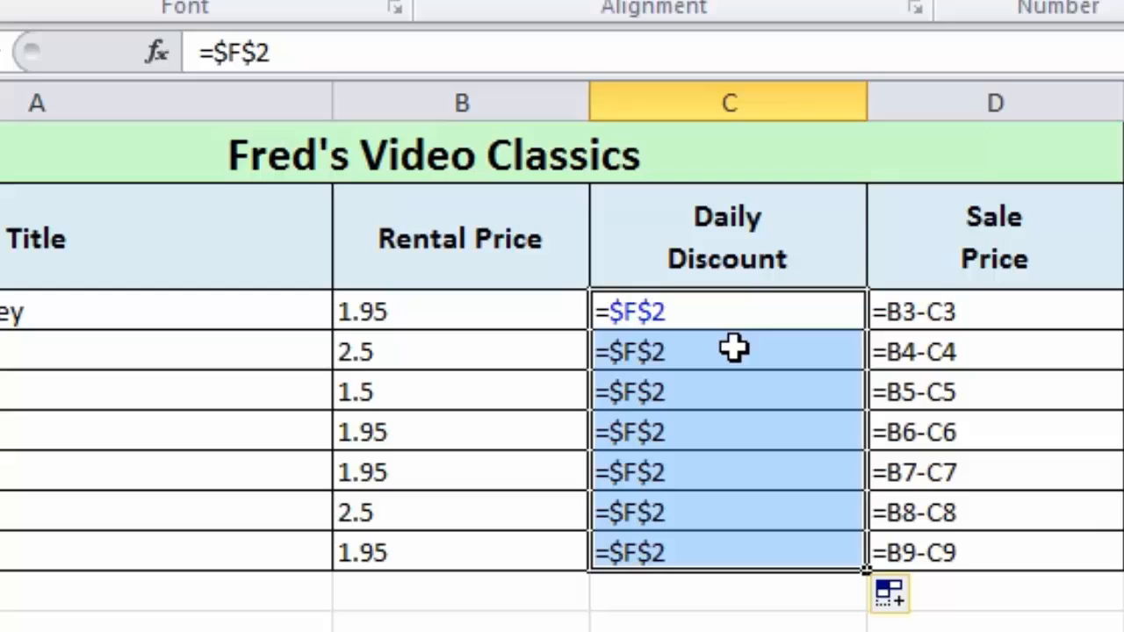
{"action": "mouse_move", "coordinate": [733, 348]}
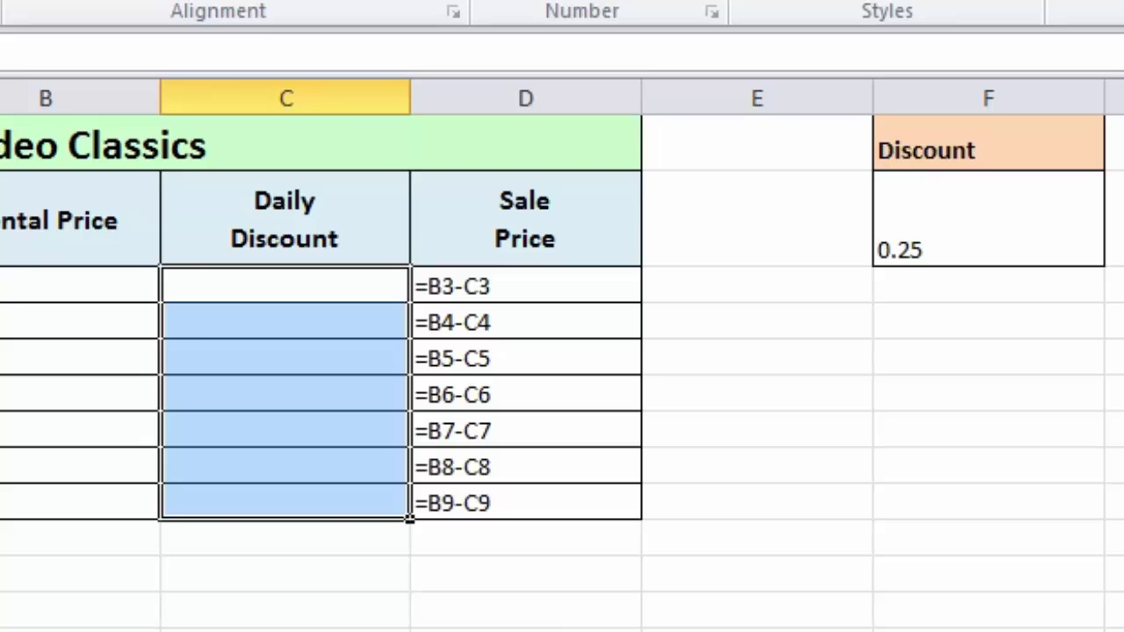
- Re-enter the F2 reference in C3, cycling F4 until it reads $F$2
{"action": "left_click", "coordinate": [283, 285]}
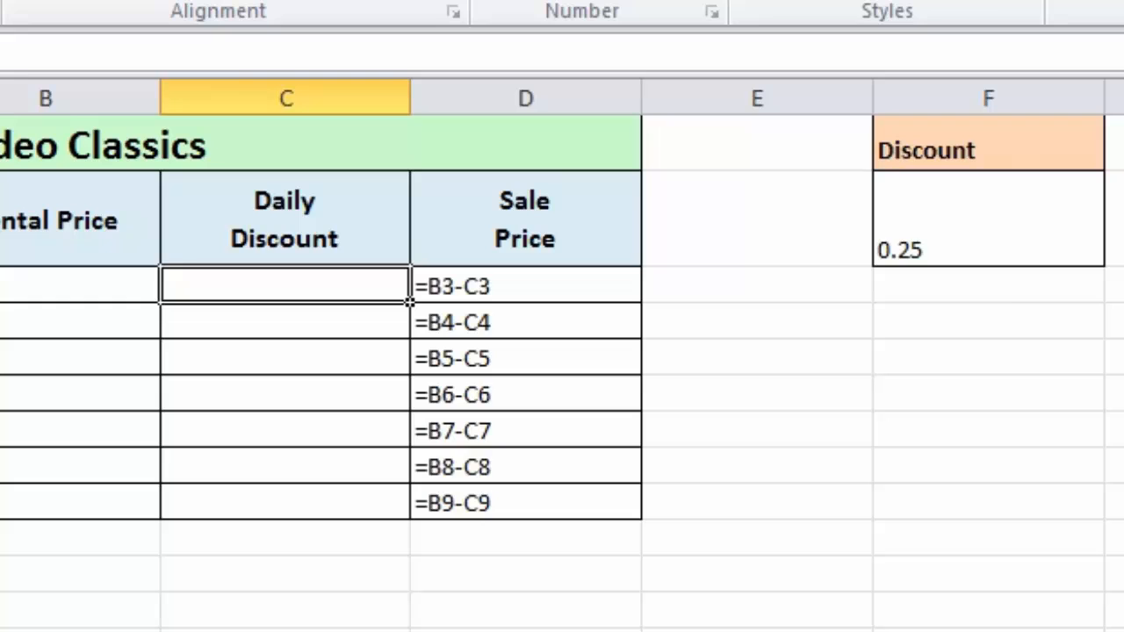
{"action": "type", "text": "=F2"}
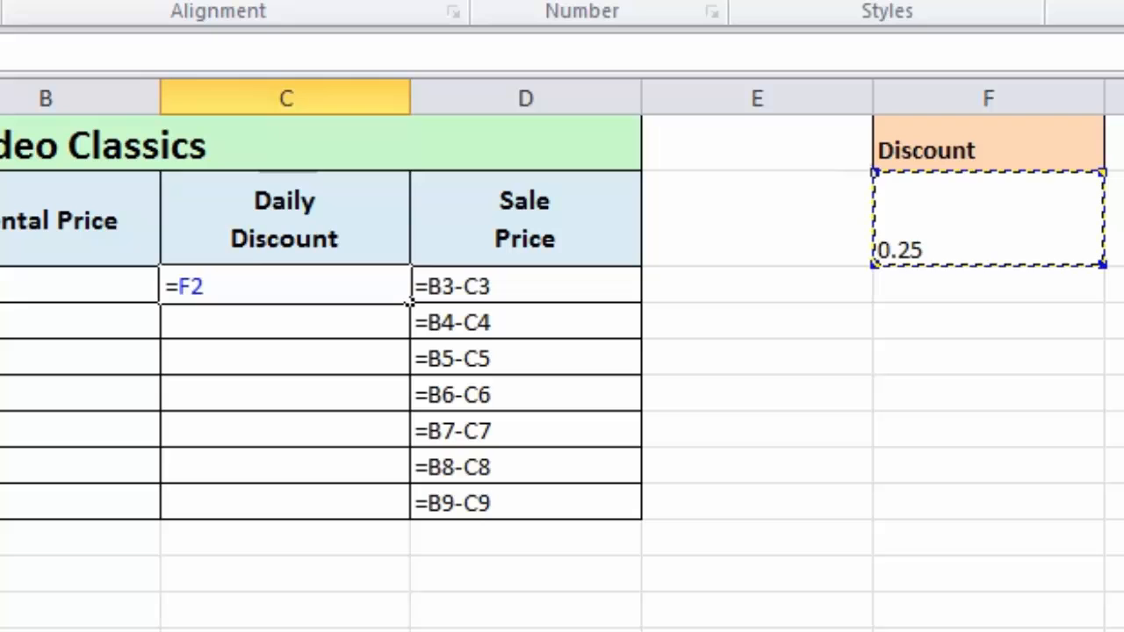
{"action": "key", "text": "F4"}
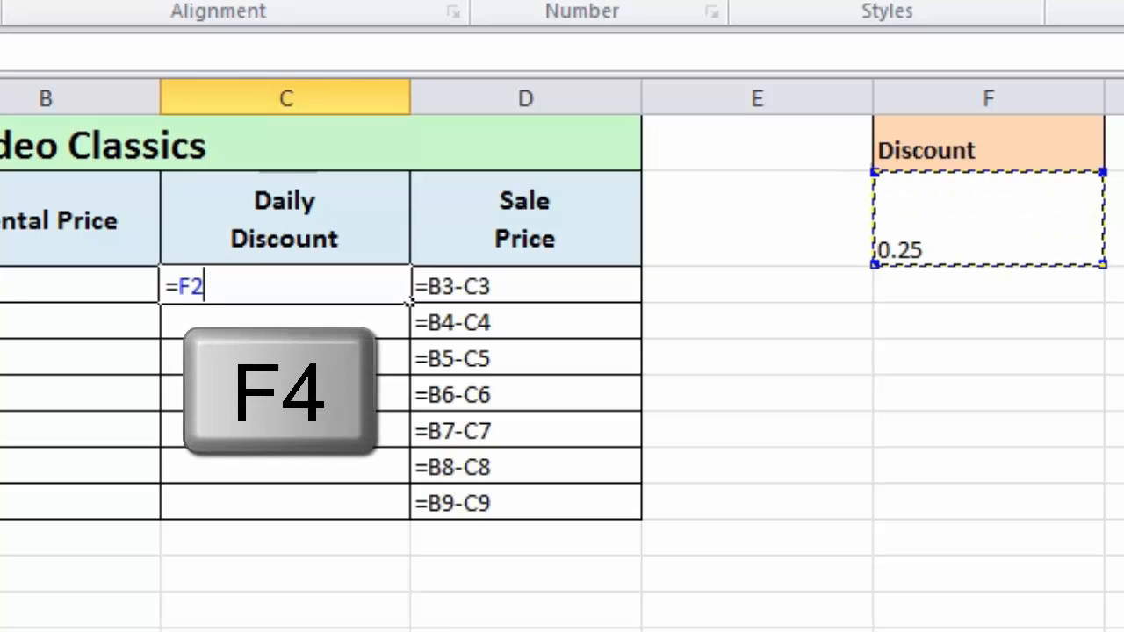
{"action": "key", "text": "F4"}
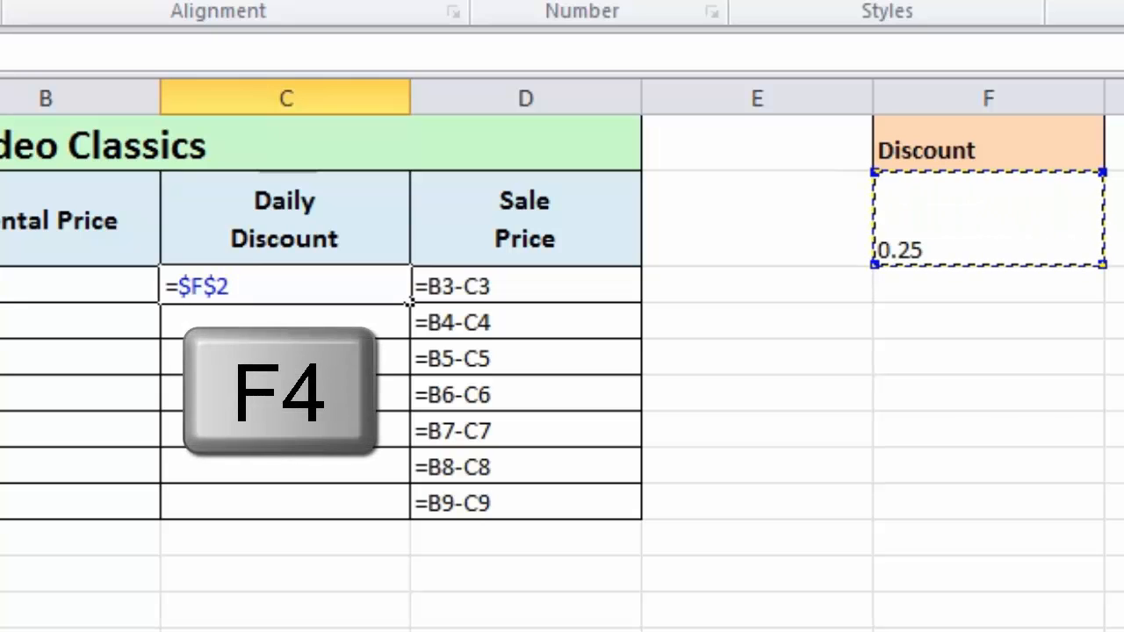
{"action": "key", "text": "F4"}
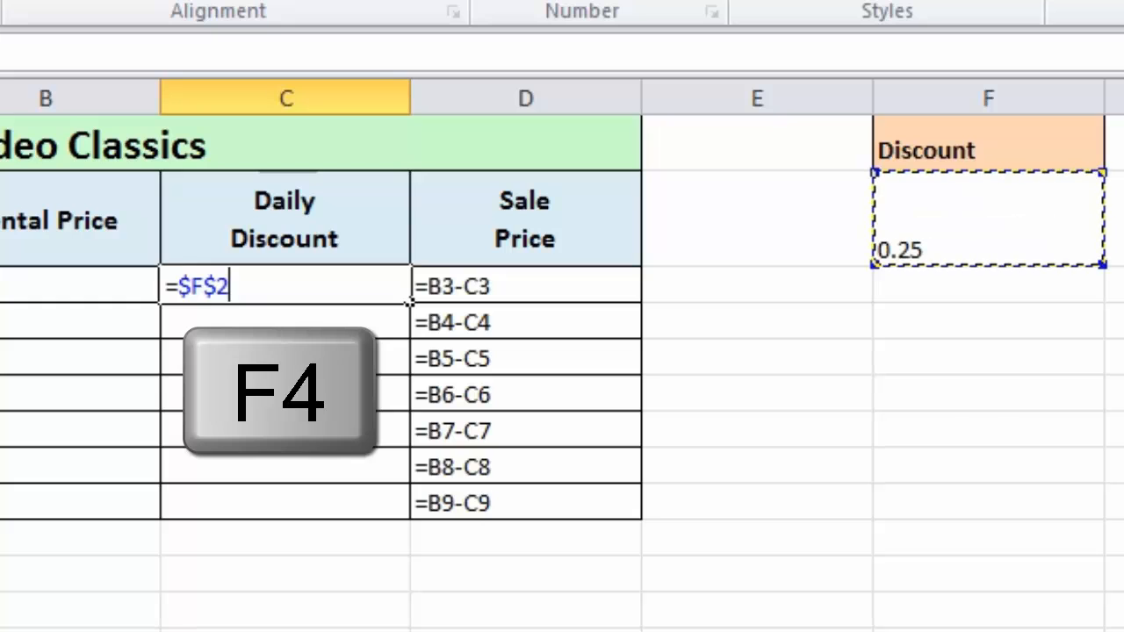
{"action": "key", "text": "f4"}
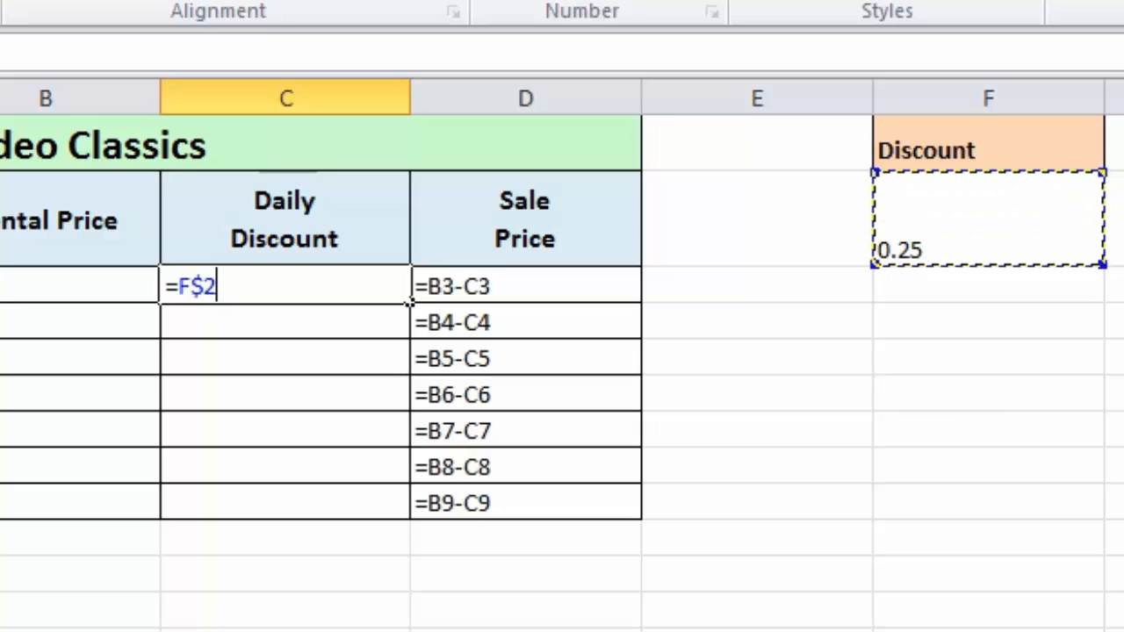
{"action": "key", "text": "F4"}
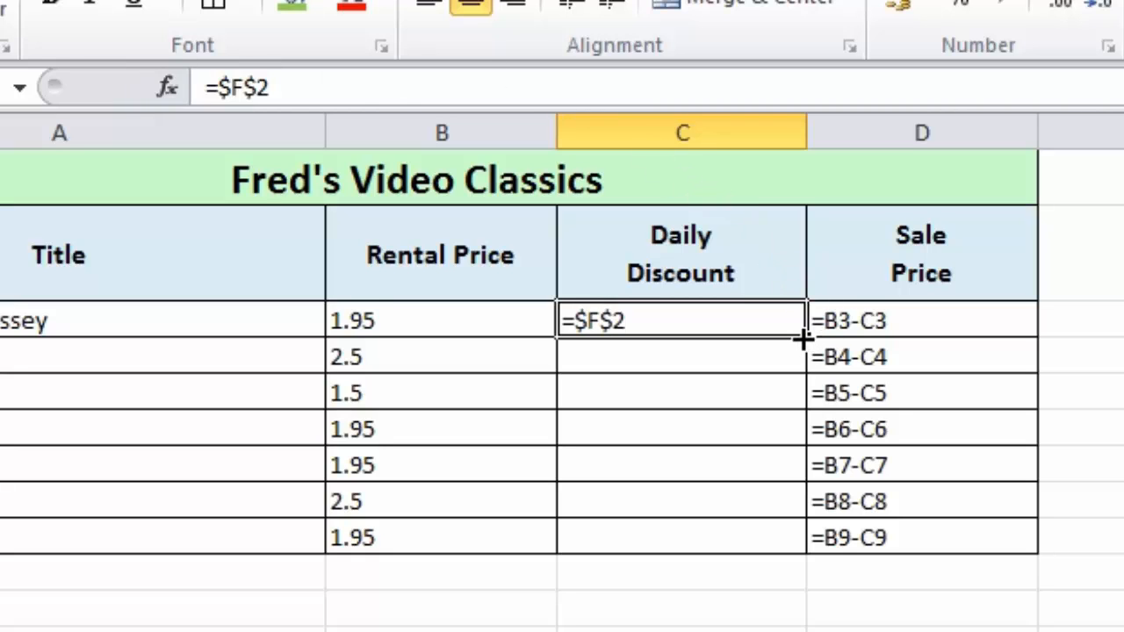
{"action": "left_click_drag", "start_coordinate": [802, 338], "coordinate": [803, 537]}
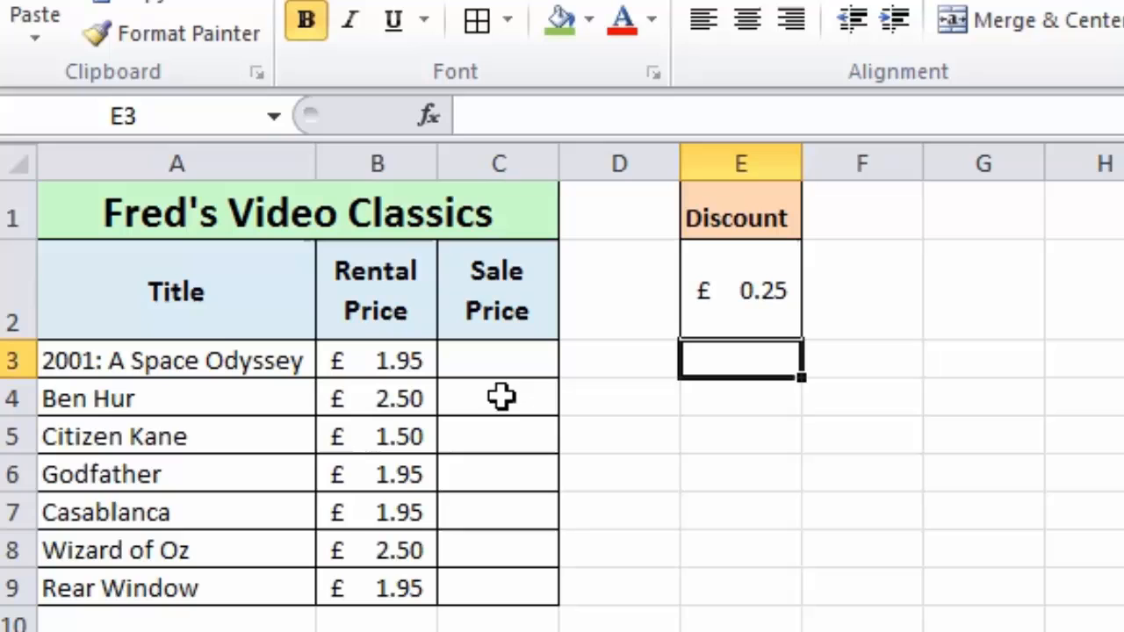
- Enter =B3-$E$2 as the first Sale Price, showing £1.70
{"action": "left_click", "coordinate": [496, 360]}
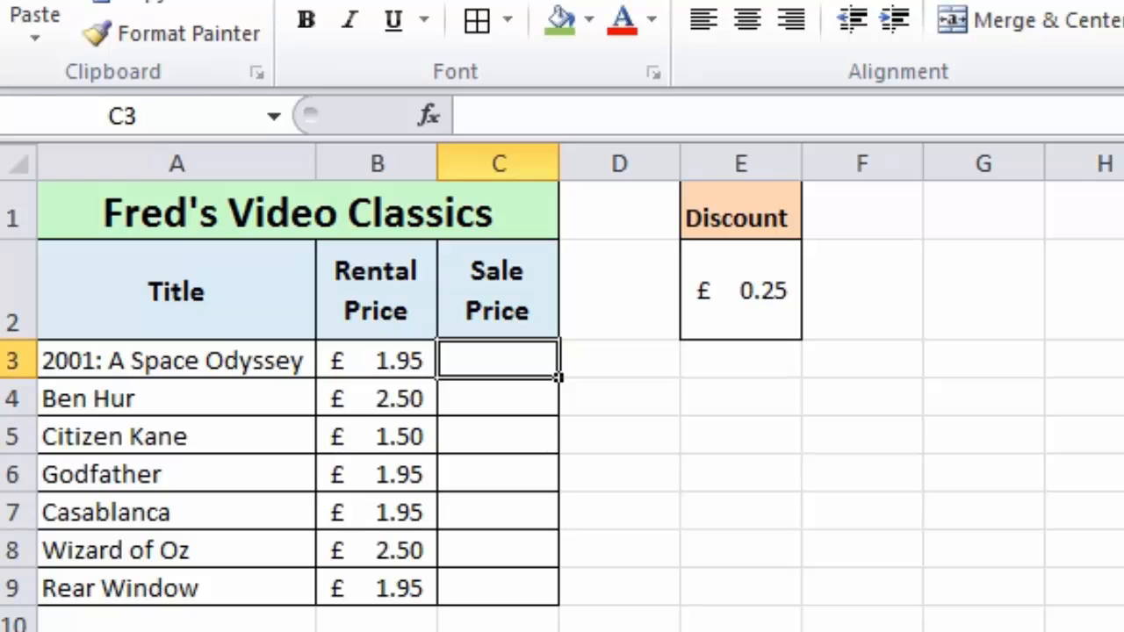
{"action": "type", "text": "="}
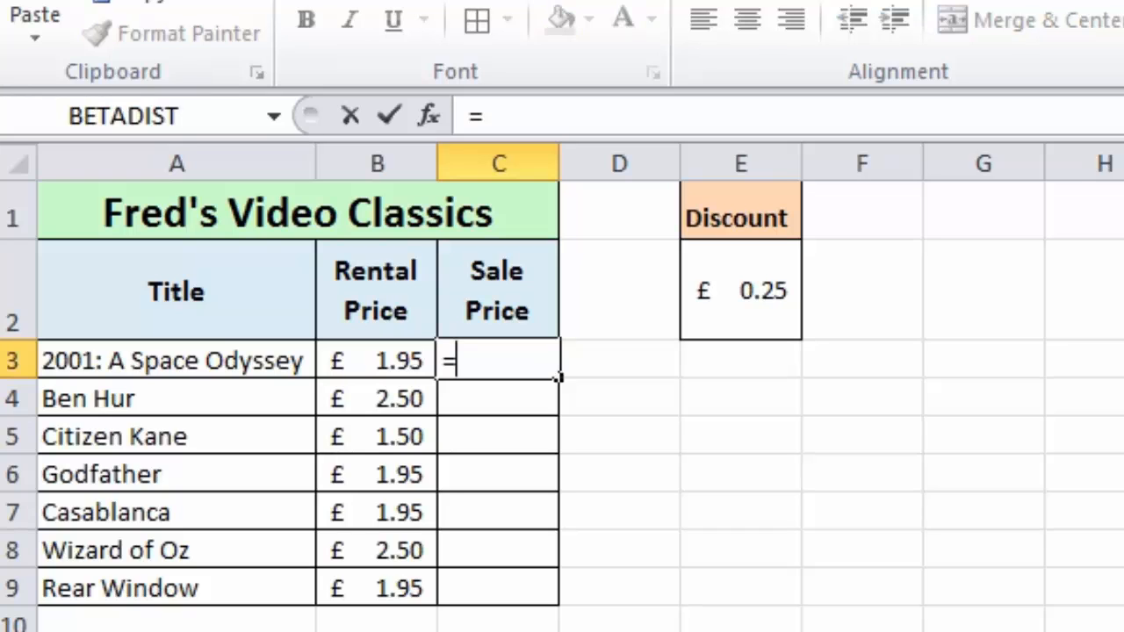
{"action": "mouse_move", "coordinate": [340, 356]}
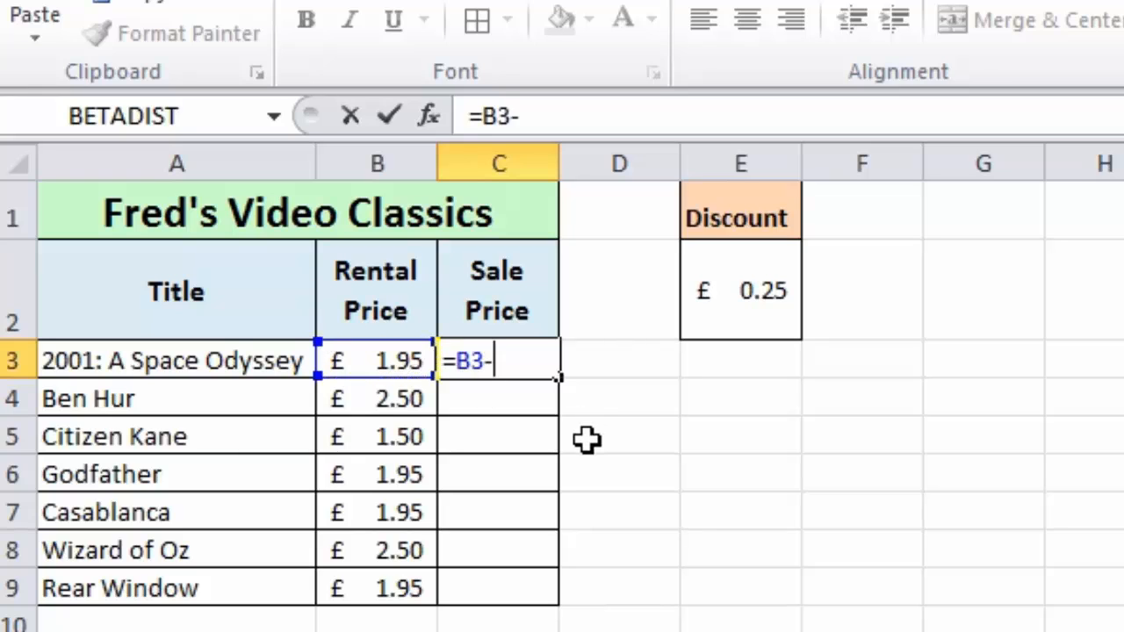
{"action": "mouse_move", "coordinate": [572, 455]}
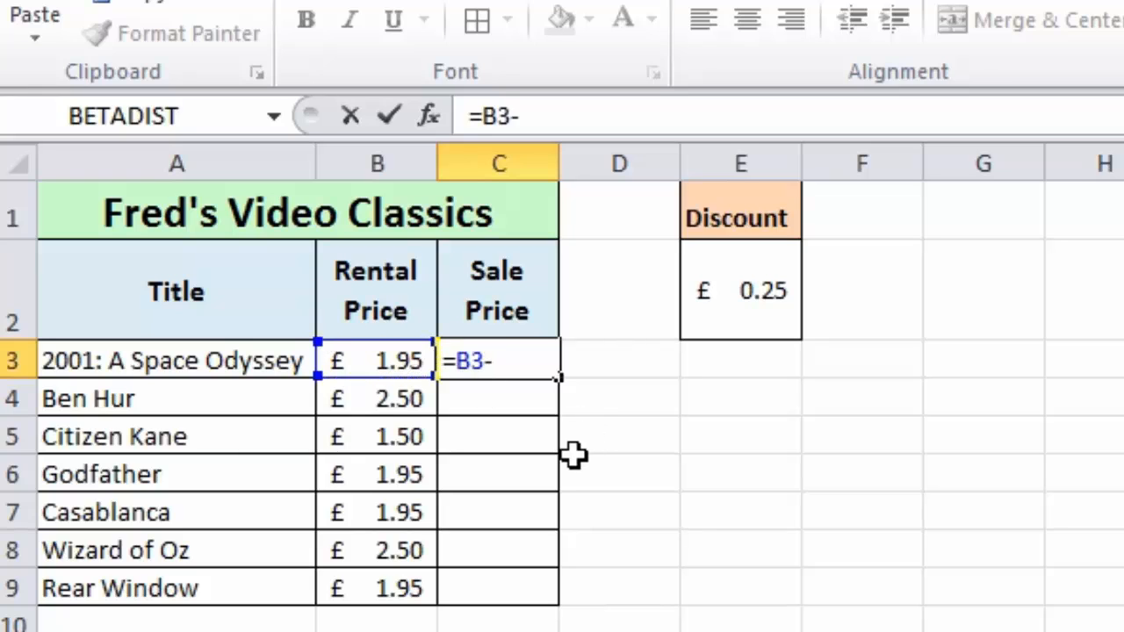
{"action": "mouse_move", "coordinate": [738, 320]}
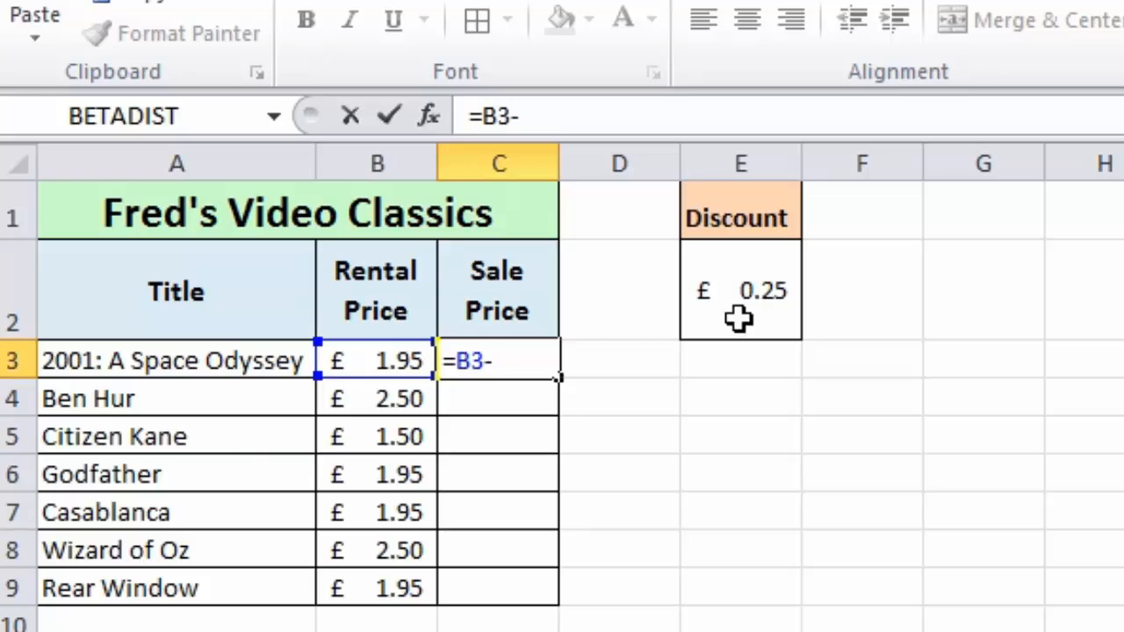
{"action": "mouse_move", "coordinate": [755, 283]}
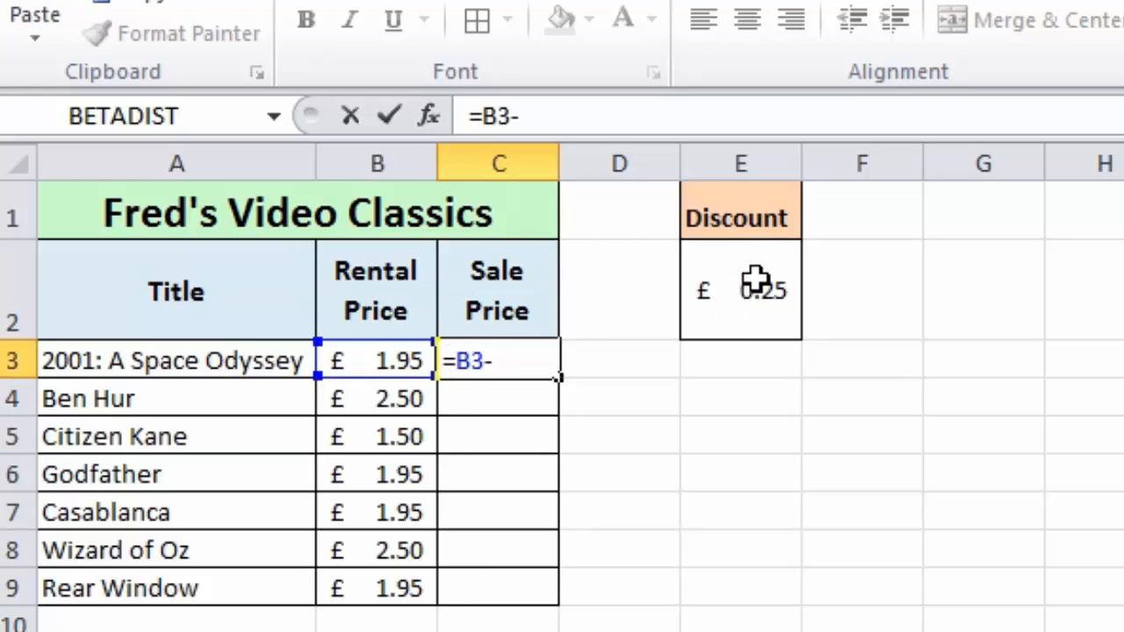
{"action": "left_click", "coordinate": [740, 289]}
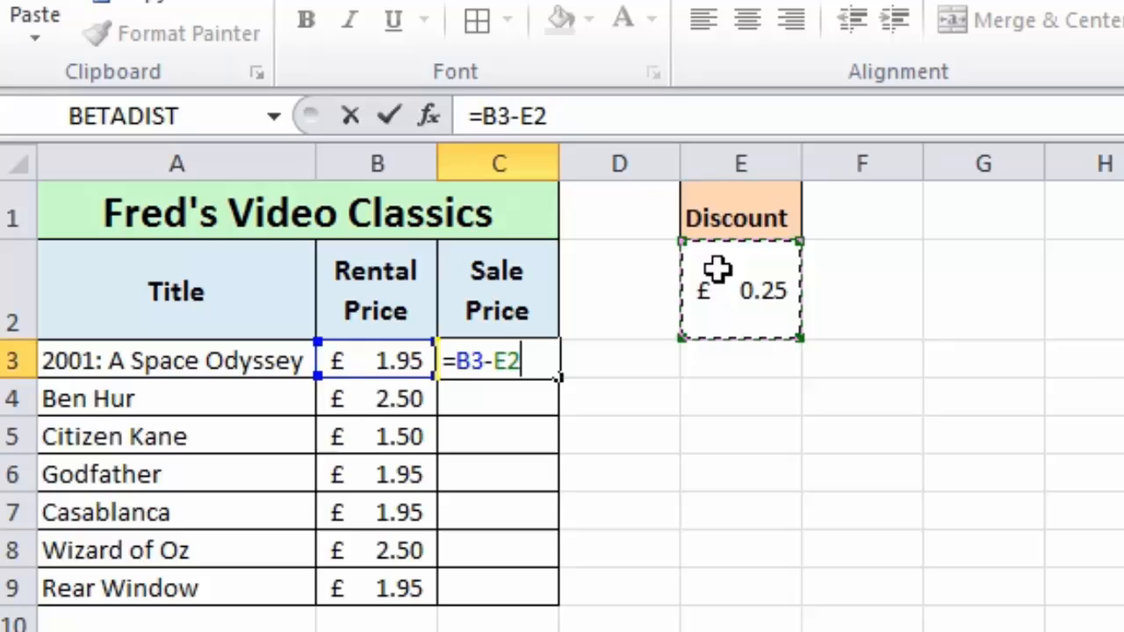
{"action": "key", "text": "F4"}
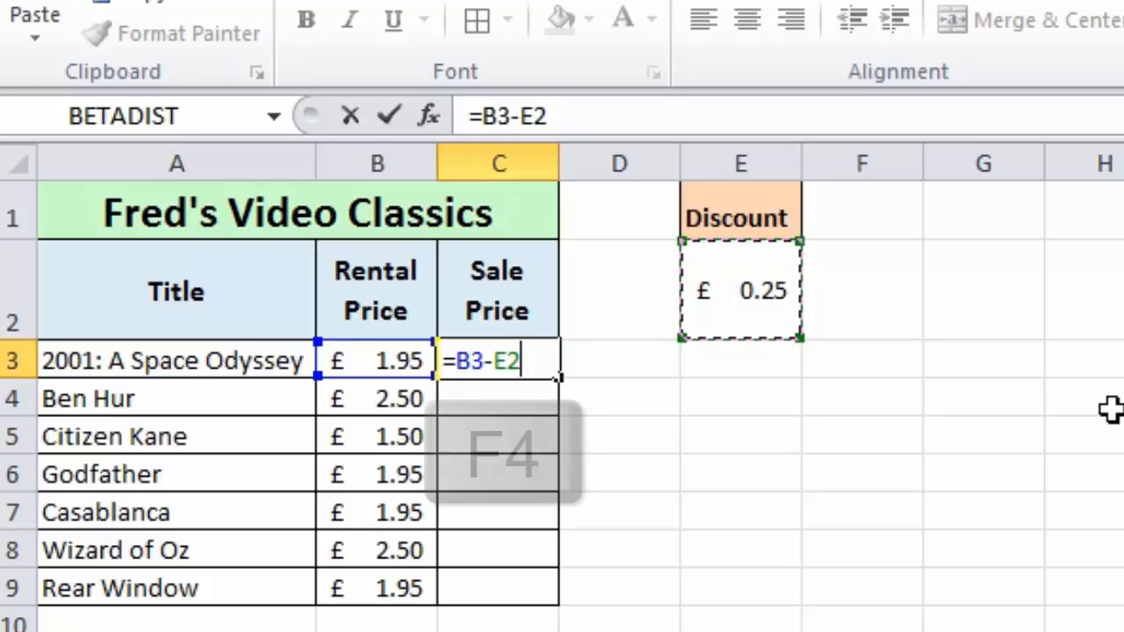
{"action": "key", "text": "F4"}
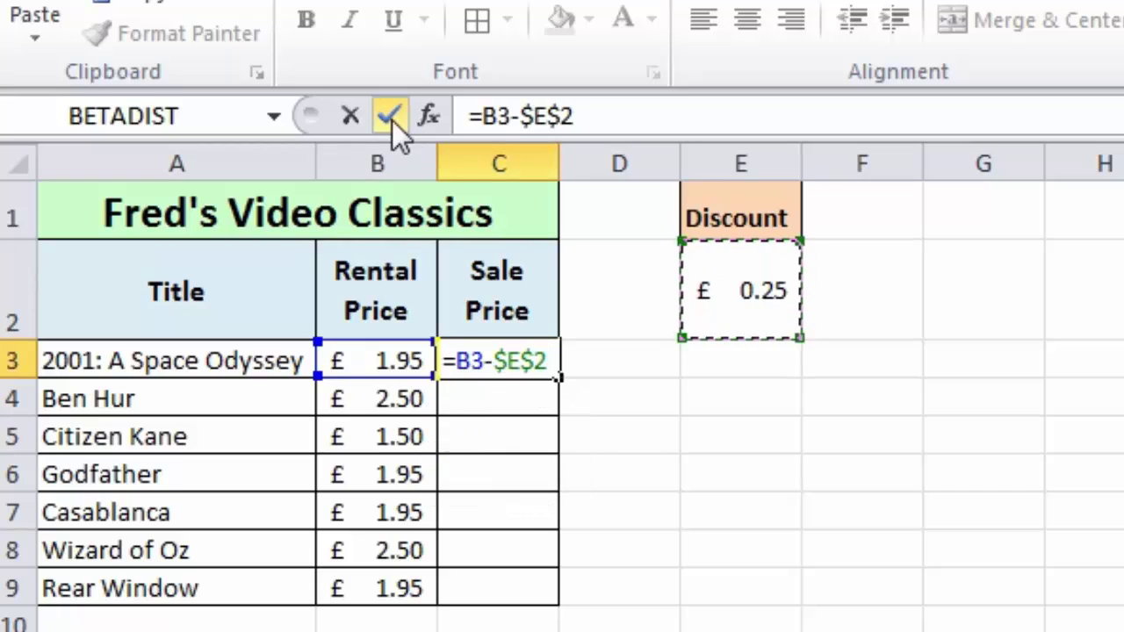
{"action": "left_click", "coordinate": [390, 115]}
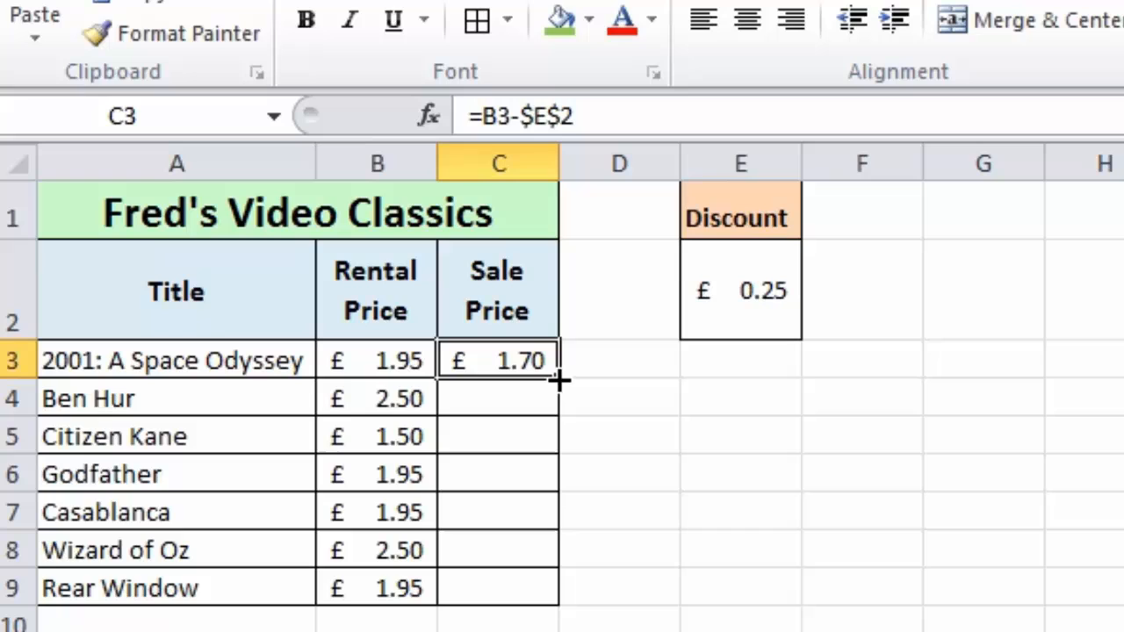
- Fill the Sale Price formula down to row 9 and check the copied formulas
{"action": "left_click_drag", "start_coordinate": [559, 381], "coordinate": [560, 588]}
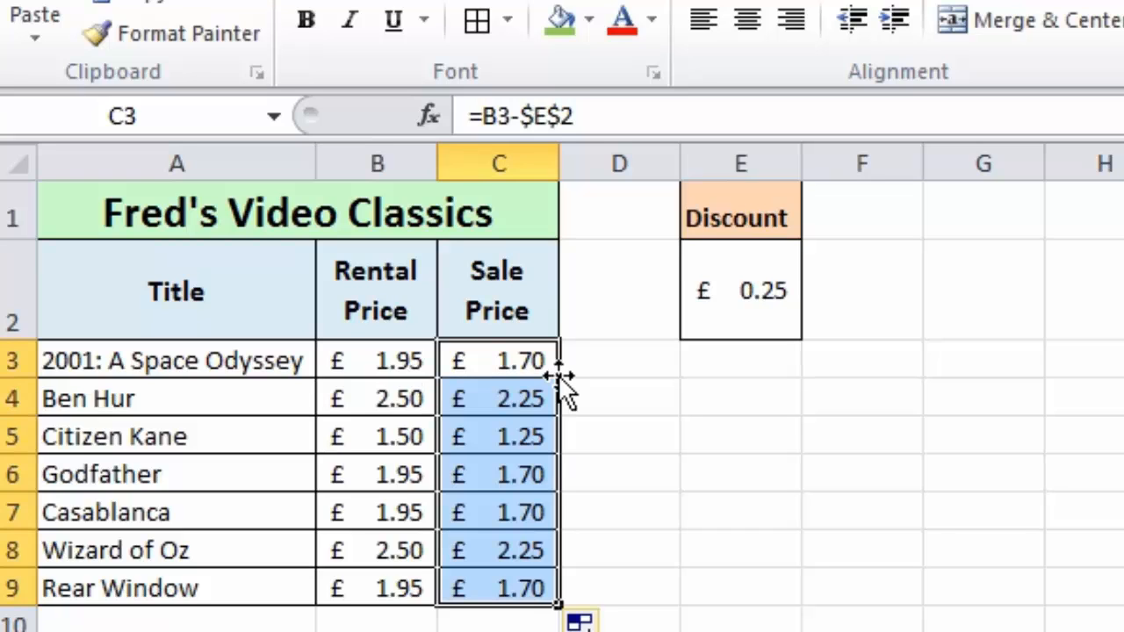
{"action": "mouse_move", "coordinate": [512, 587]}
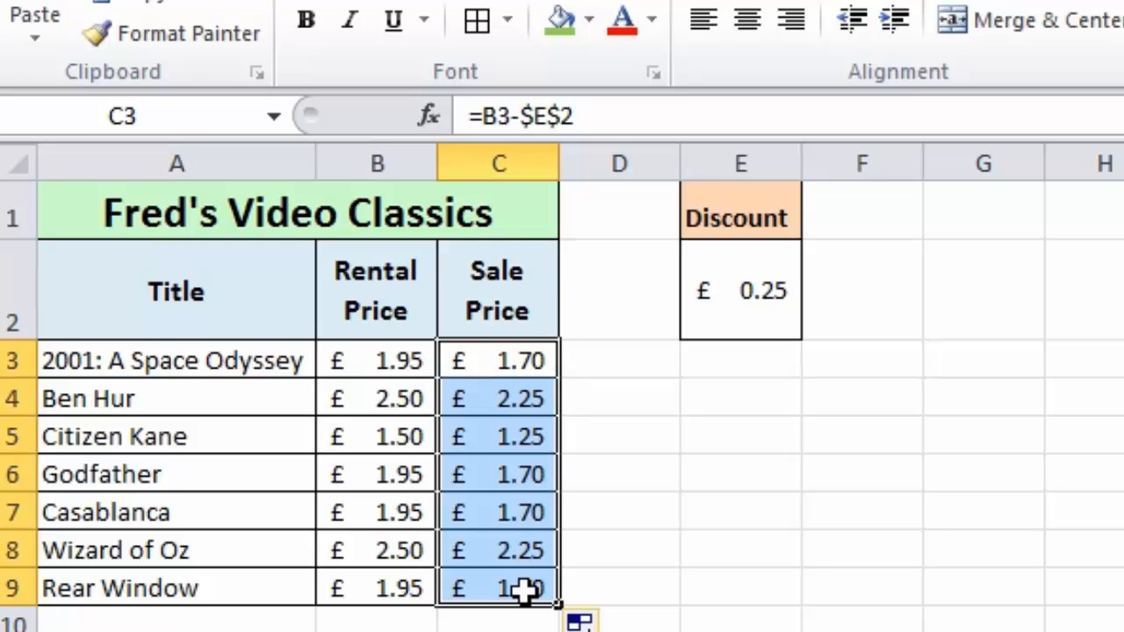
{"action": "left_click", "coordinate": [497, 360]}
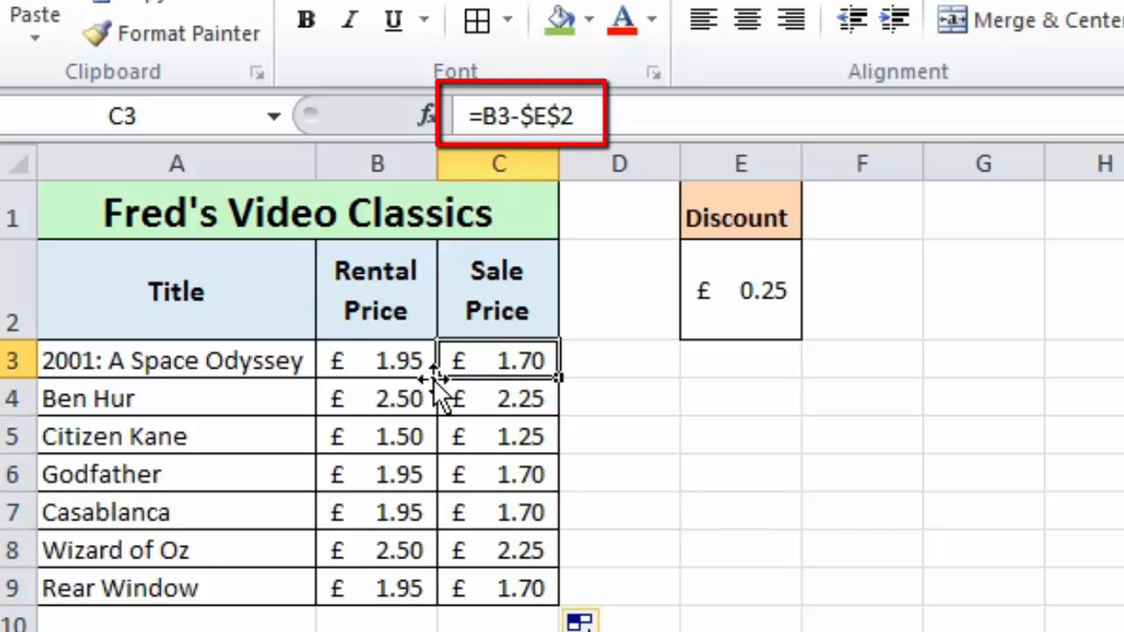
{"action": "left_click", "coordinate": [497, 436]}
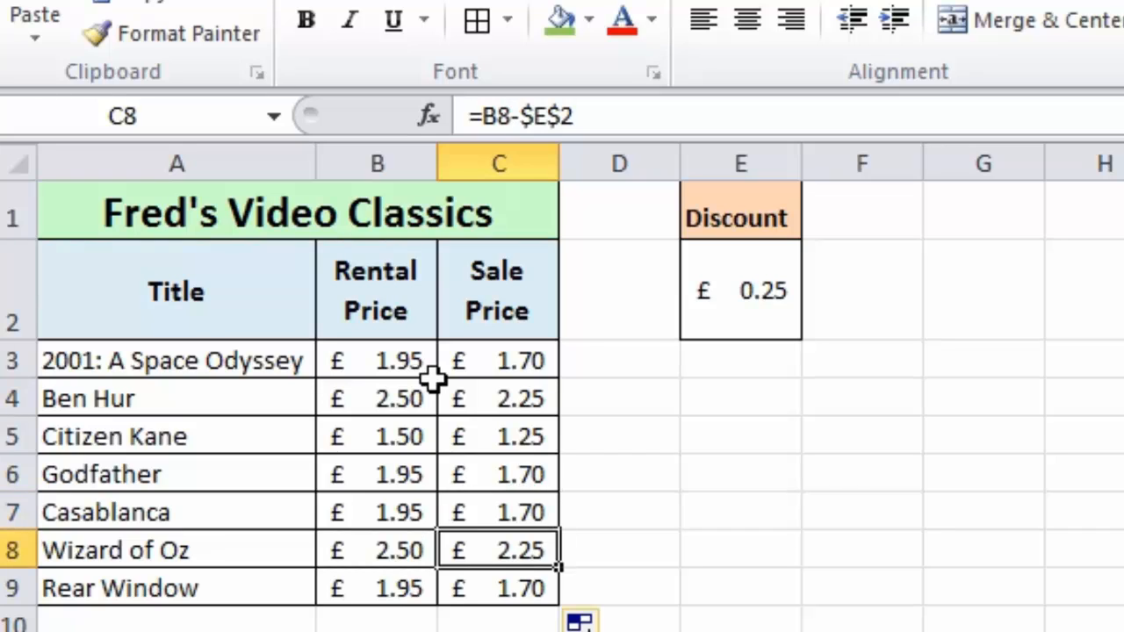
{"action": "left_click", "coordinate": [497, 435]}
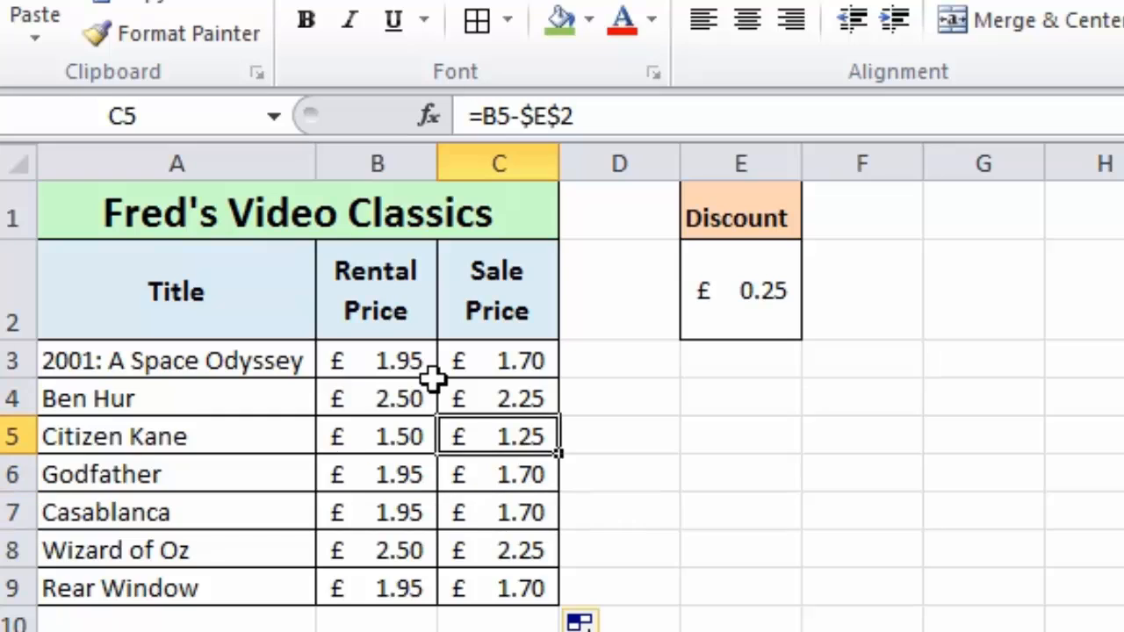